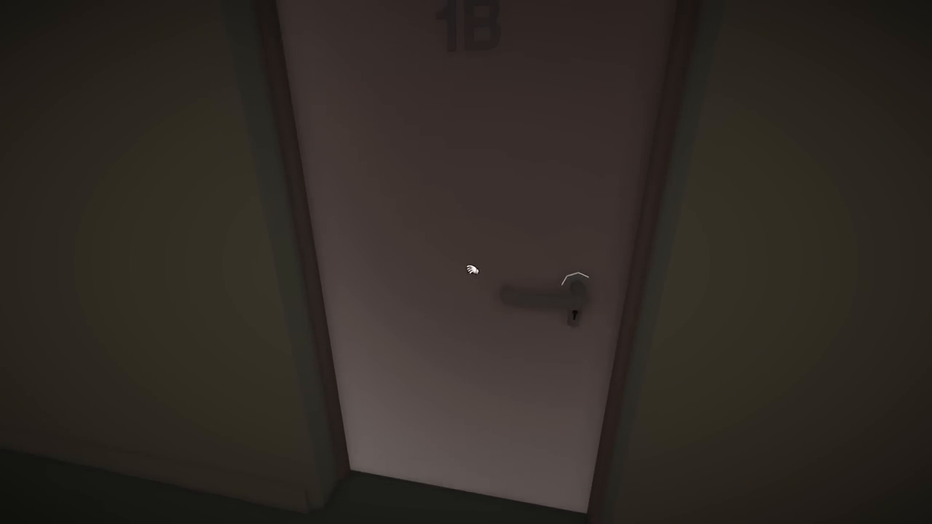
Step: Review the Bulgaria and Turkey route maps and set off from Bulgaria toward Turkey
{"action": "left_click", "coordinate": [546, 299]}
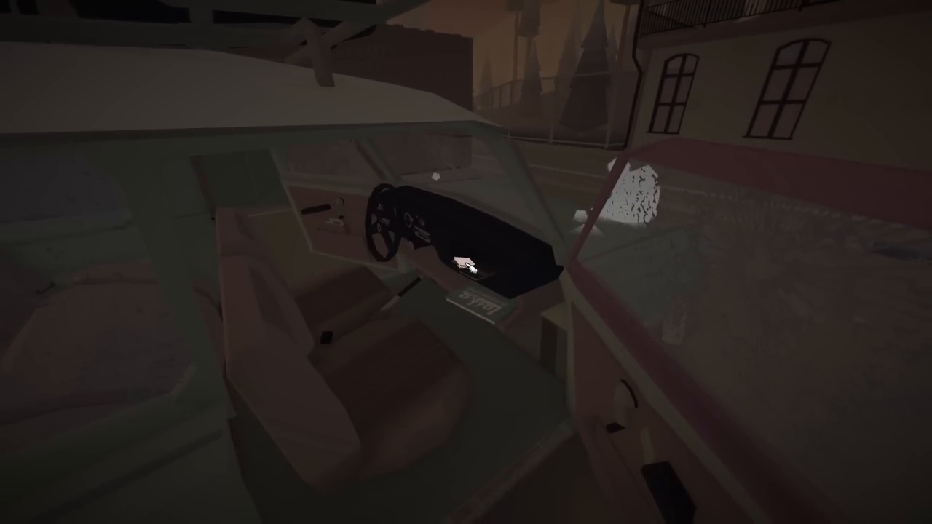
{"action": "mouse_move", "coordinate": [466, 269]}
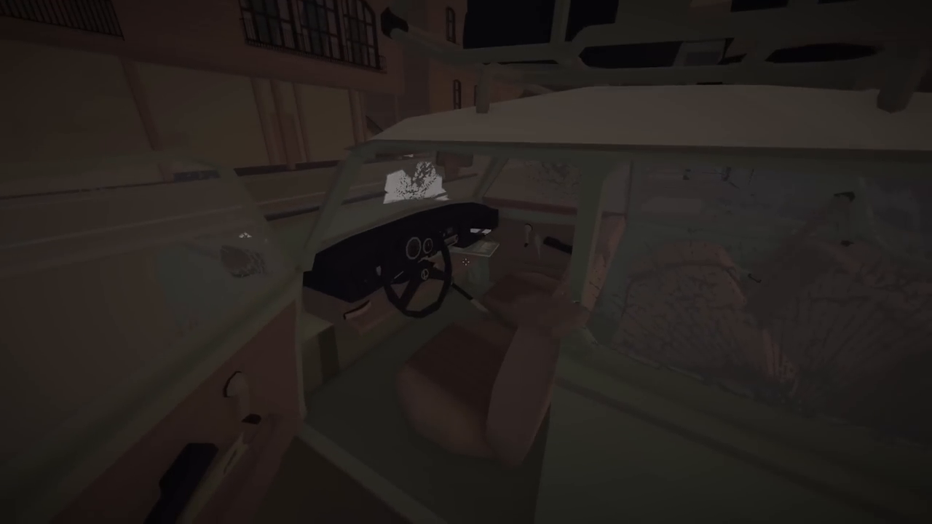
{"action": "mouse_move", "coordinate": [466, 262]}
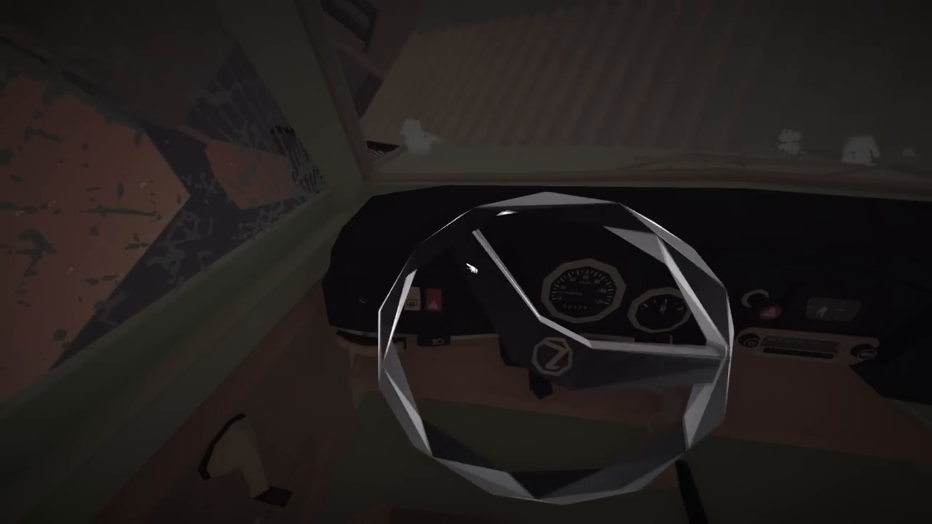
{"action": "mouse_move", "coordinate": [466, 262]}
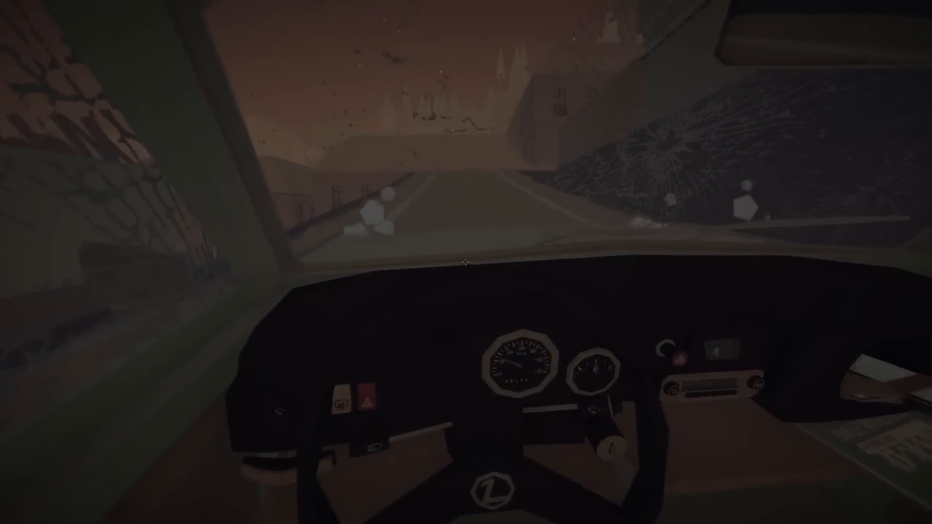
{"action": "mouse_move", "coordinate": [466, 262]}
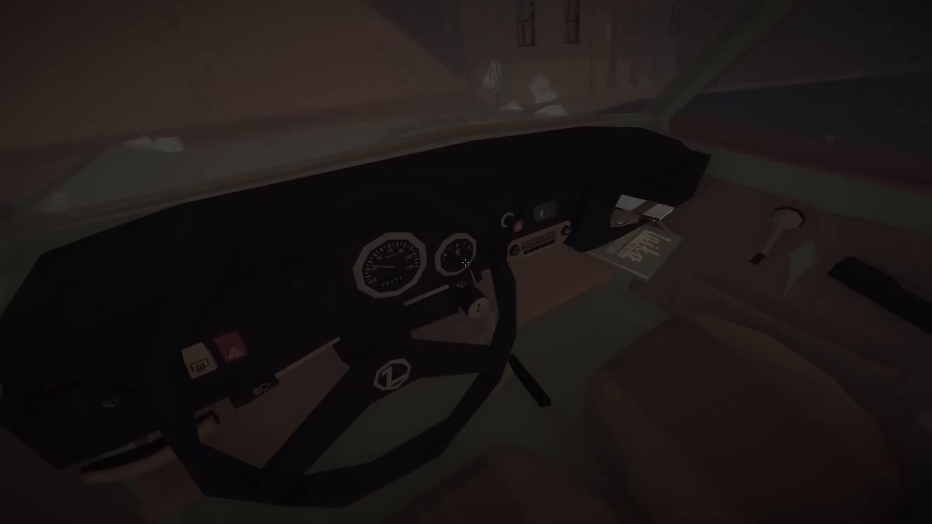
{"action": "mouse_move", "coordinate": [466, 262]}
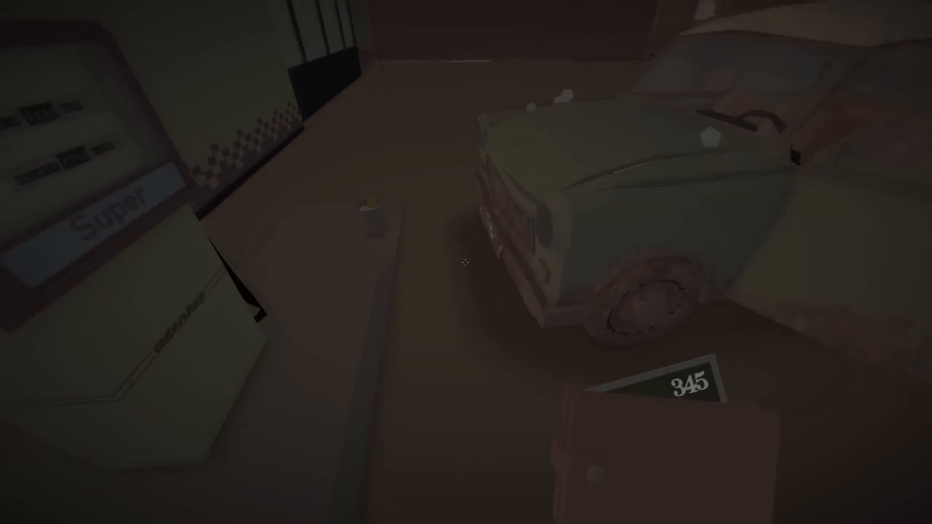
{"action": "mouse_move", "coordinate": [466, 262]}
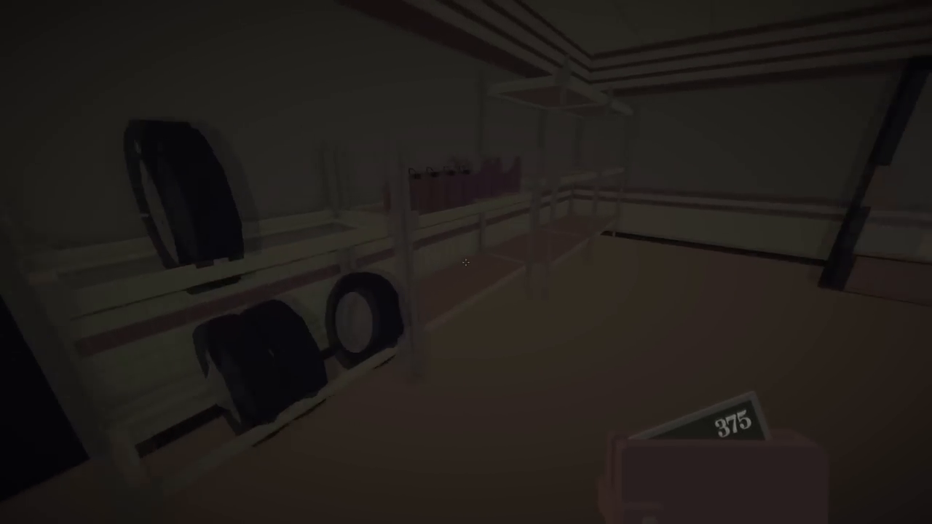
{"action": "mouse_move", "coordinate": [466, 262]}
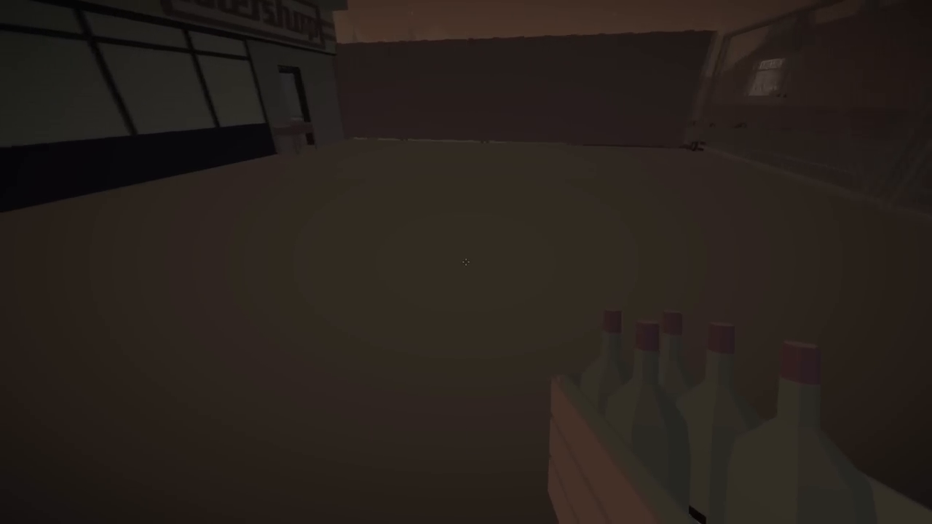
{"action": "mouse_move", "coordinate": [466, 262]}
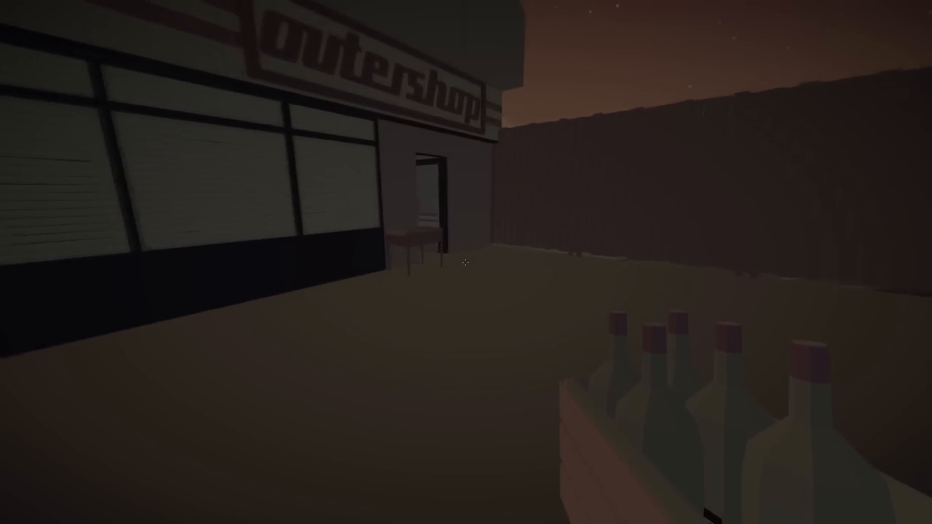
{"action": "mouse_move", "coordinate": [466, 263]}
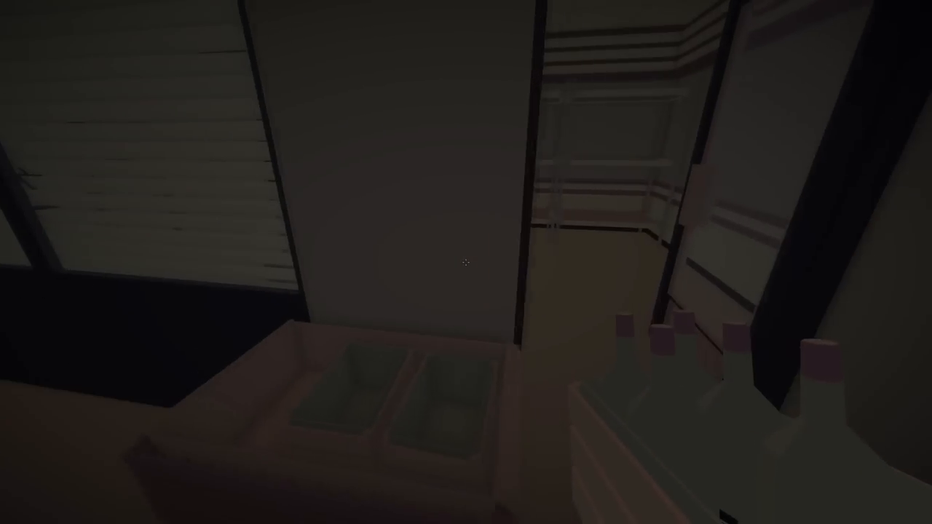
{"action": "mouse_move", "coordinate": [466, 262]}
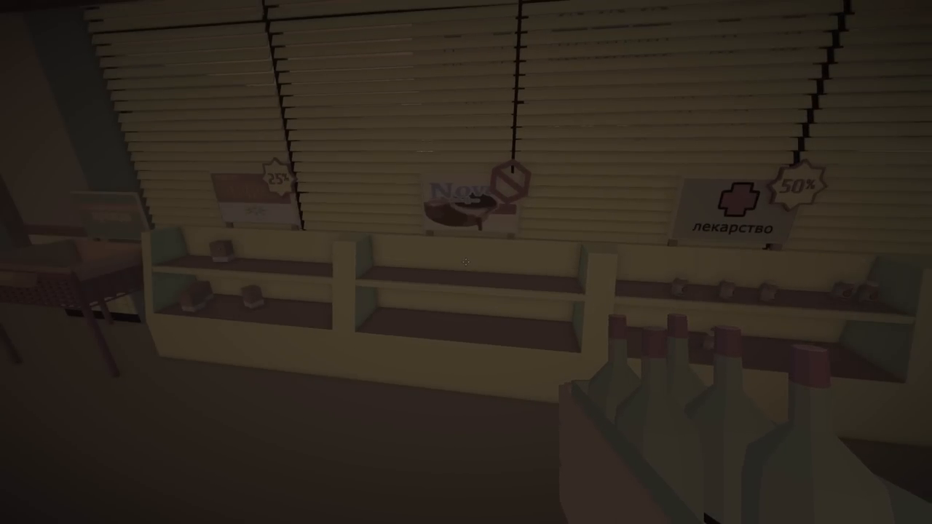
{"action": "mouse_move", "coordinate": [466, 262]}
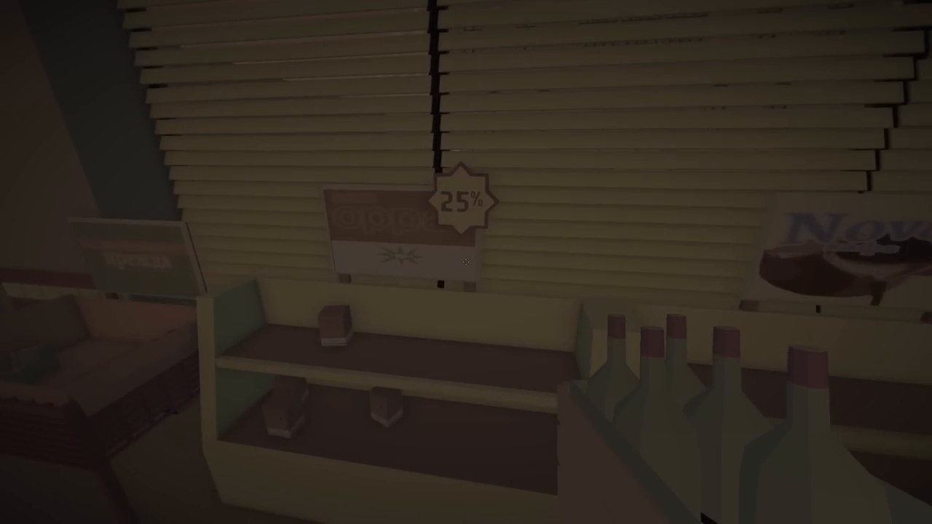
{"action": "mouse_move", "coordinate": [466, 262]}
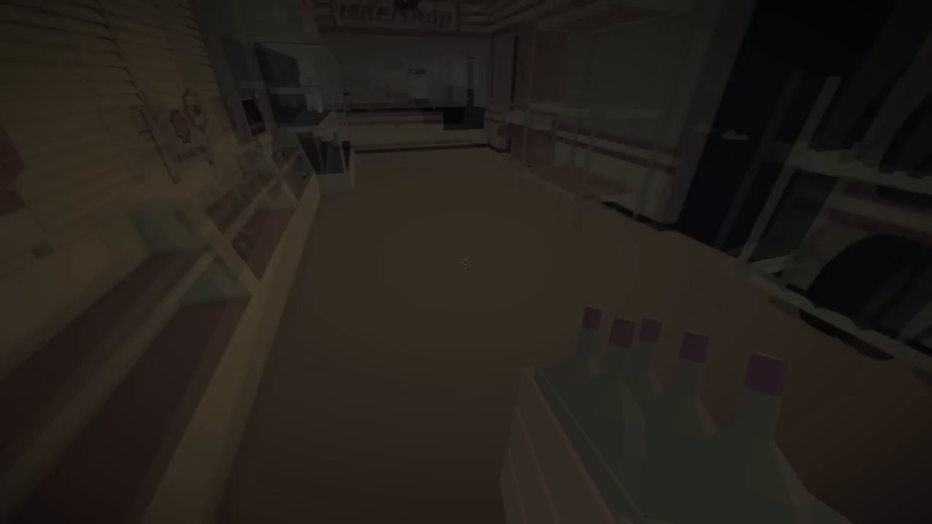
{"action": "mouse_move", "coordinate": [466, 262]}
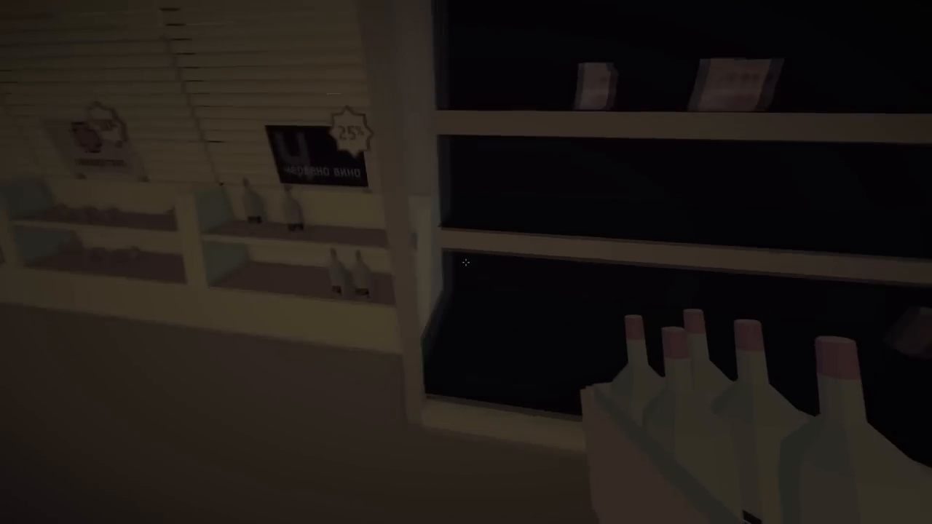
{"action": "mouse_move", "coordinate": [466, 262]}
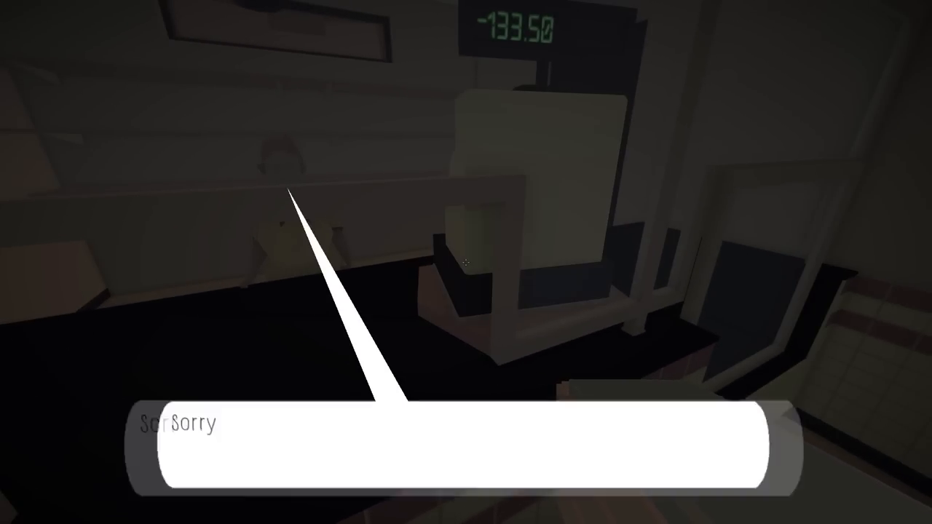
{"action": "mouse_move", "coordinate": [466, 262]}
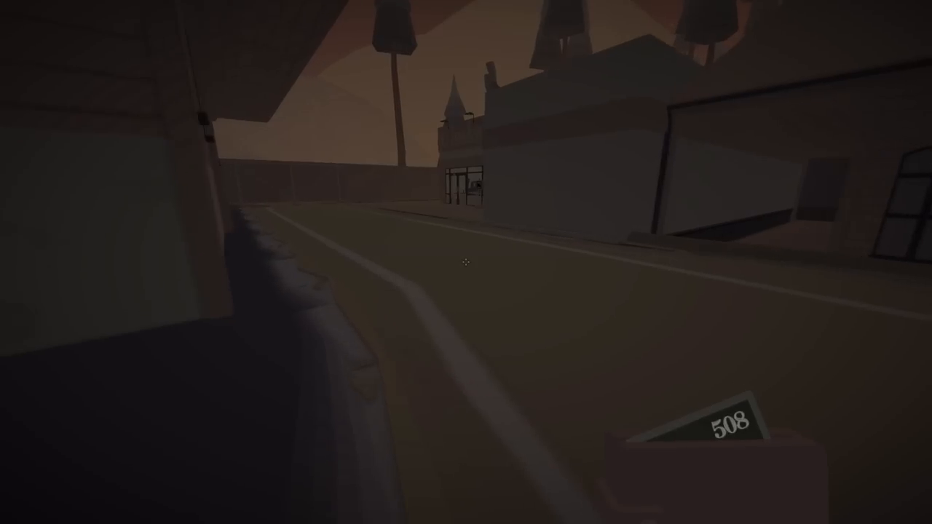
{"action": "mouse_move", "coordinate": [466, 263]}
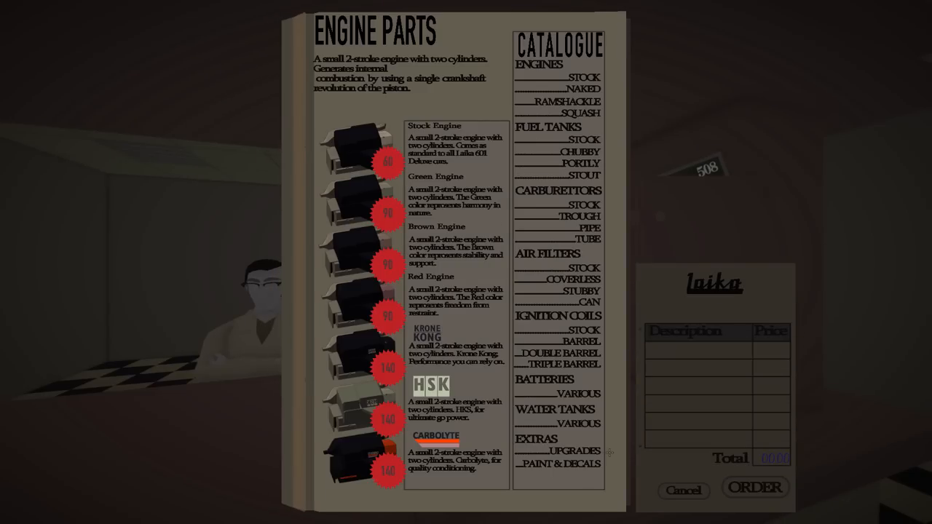
{"action": "left_click", "coordinate": [572, 451]}
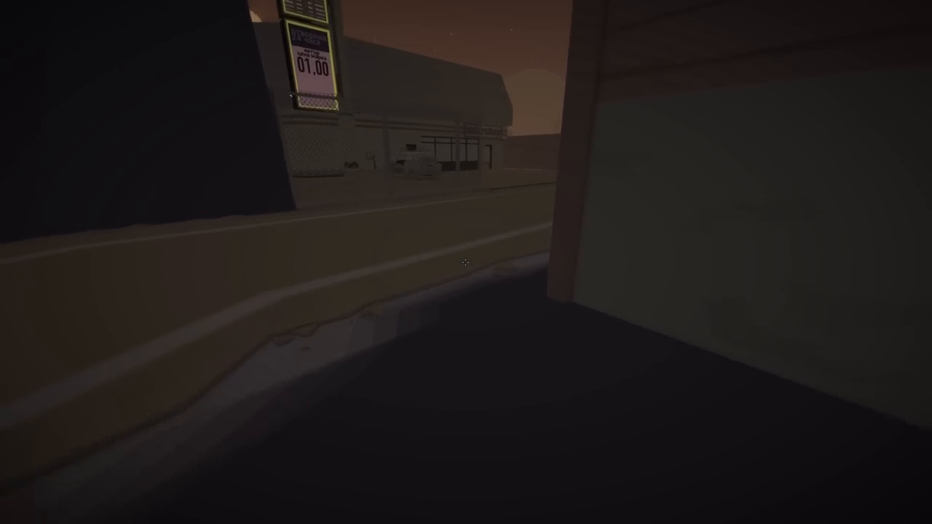
{"action": "mouse_move", "coordinate": [466, 263]}
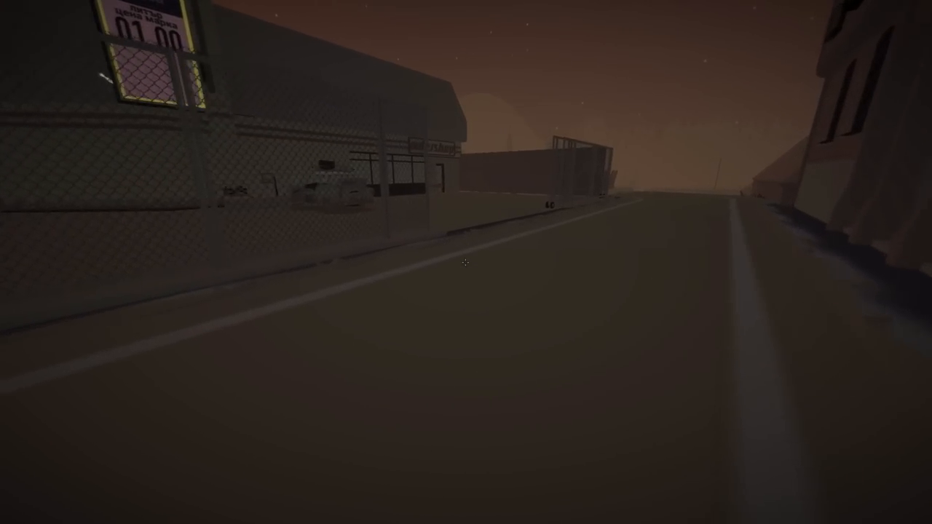
{"action": "mouse_move", "coordinate": [466, 263]}
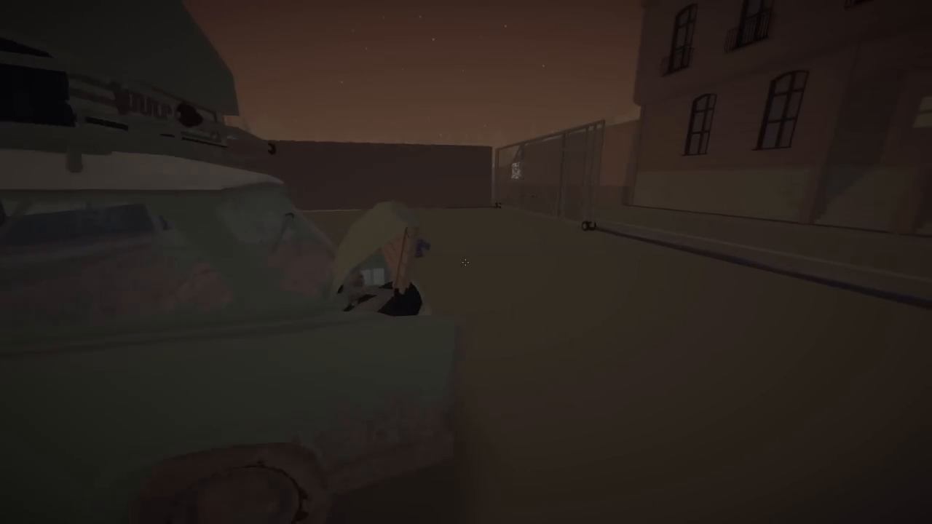
{"action": "mouse_move", "coordinate": [466, 262]}
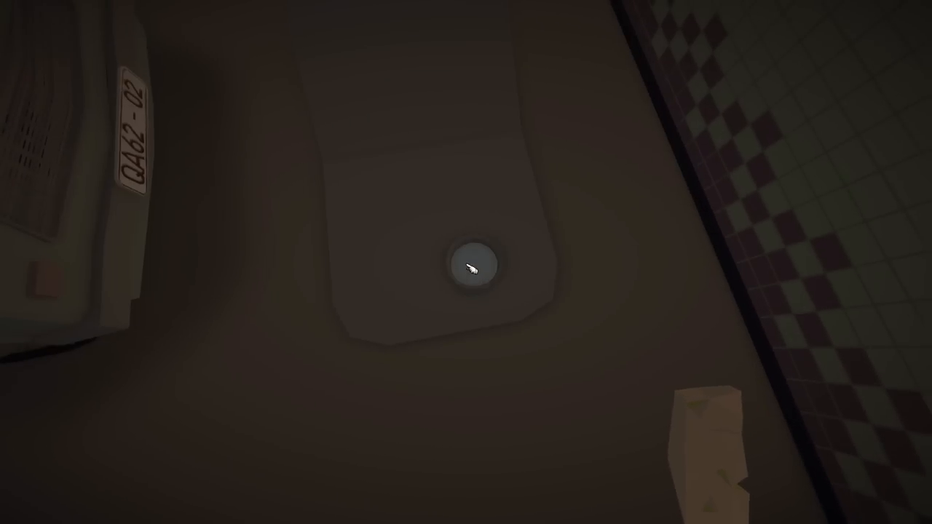
{"action": "left_click", "coordinate": [471, 266]}
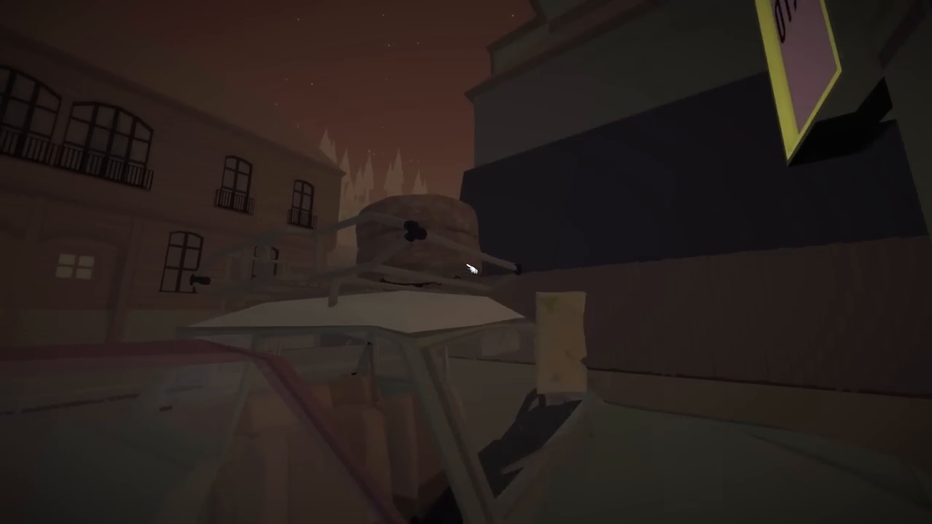
{"action": "mouse_move", "coordinate": [466, 262]}
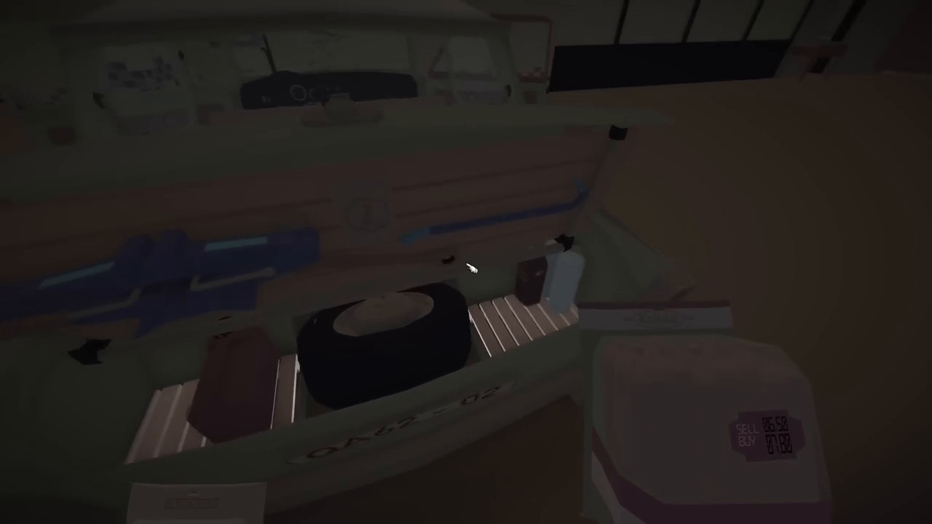
{"action": "mouse_move", "coordinate": [466, 265]}
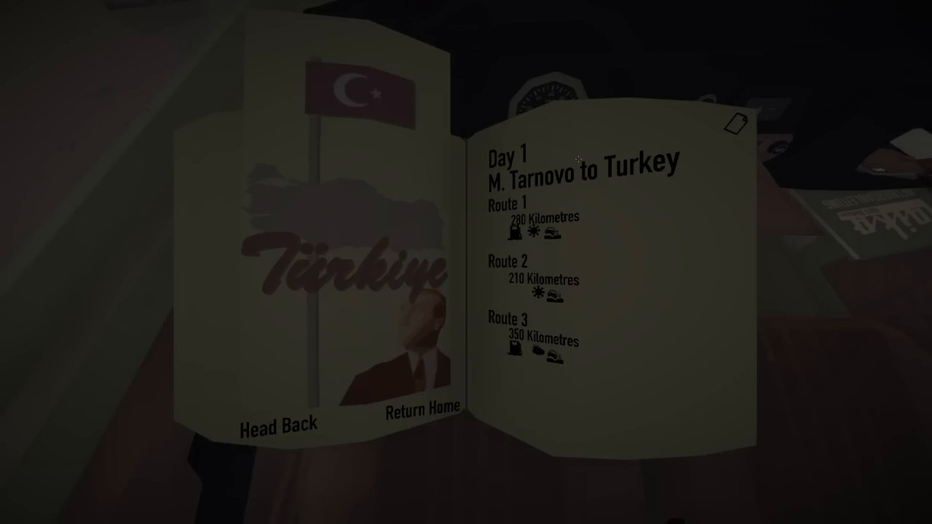
{"action": "mouse_move", "coordinate": [550, 228]}
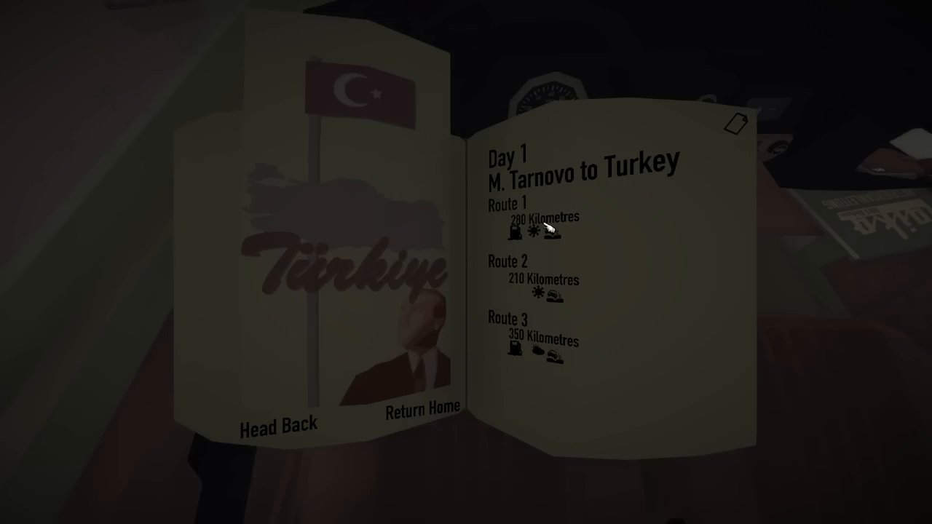
{"action": "mouse_move", "coordinate": [365, 444]}
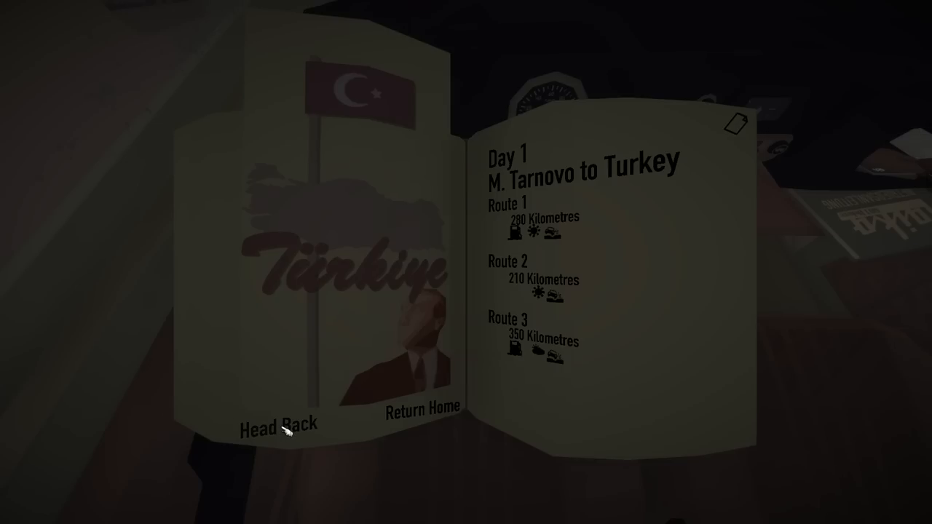
{"action": "left_click", "coordinate": [283, 422]}
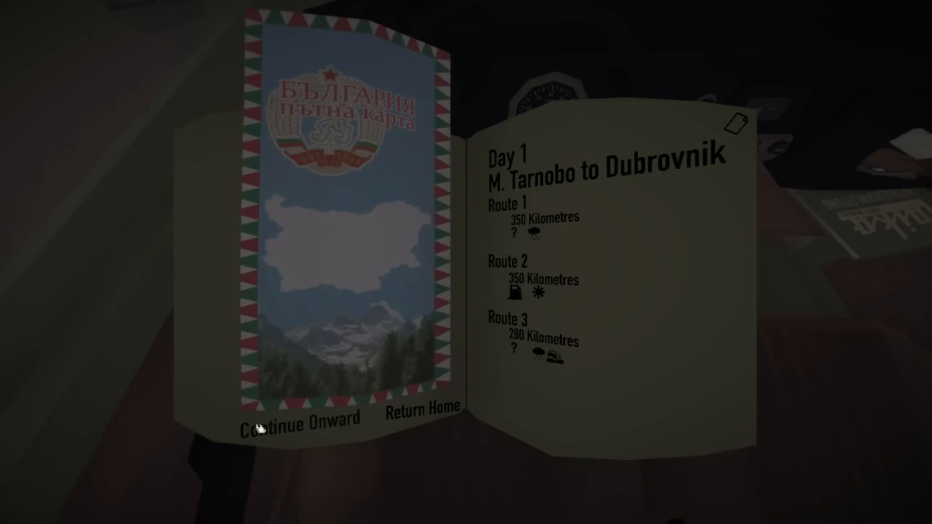
{"action": "left_click", "coordinate": [297, 419]}
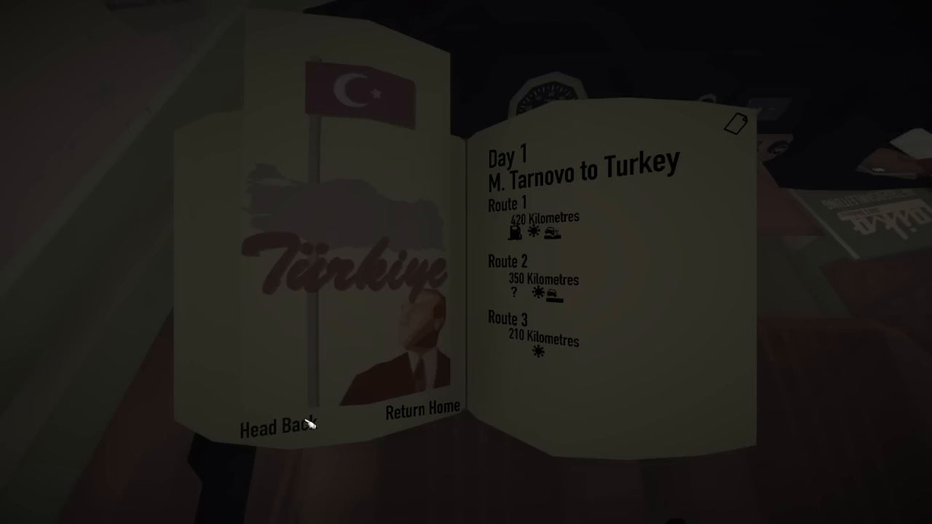
{"action": "mouse_move", "coordinate": [589, 368]}
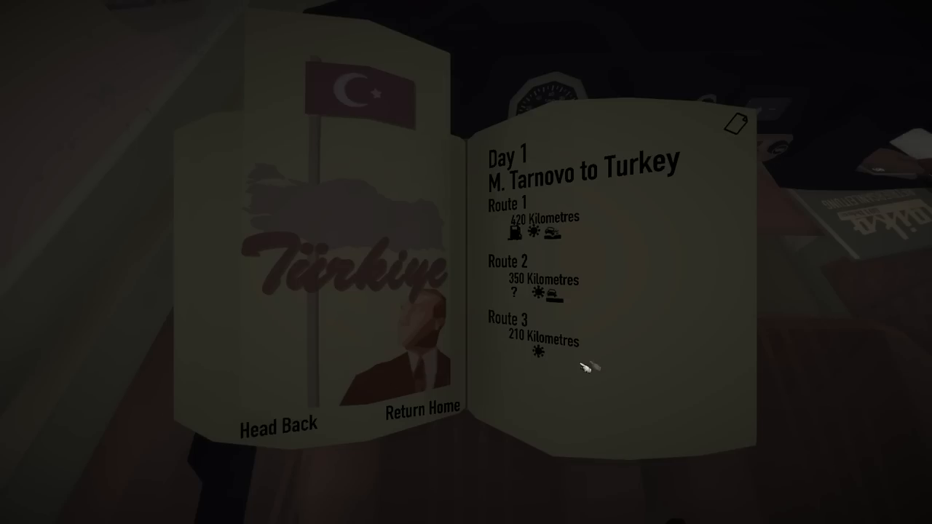
{"action": "mouse_move", "coordinate": [268, 442]}
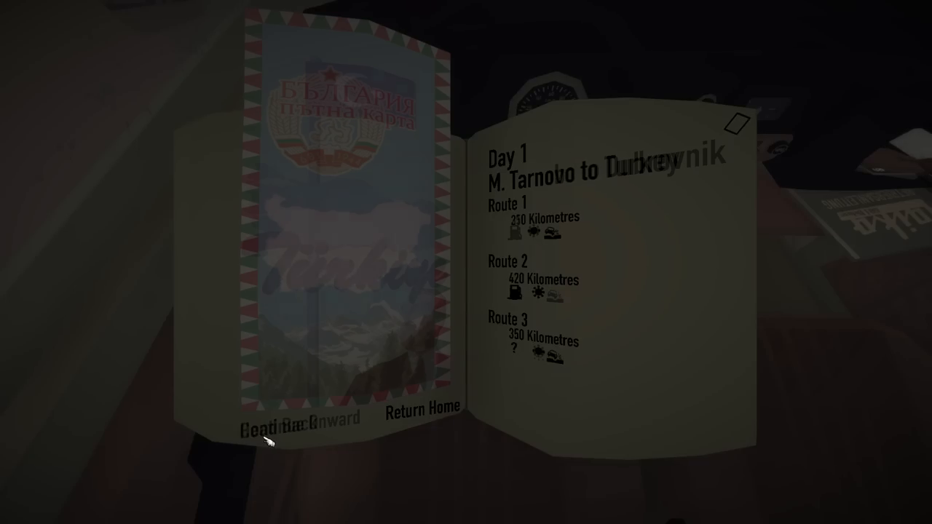
{"action": "left_click", "coordinate": [298, 418]}
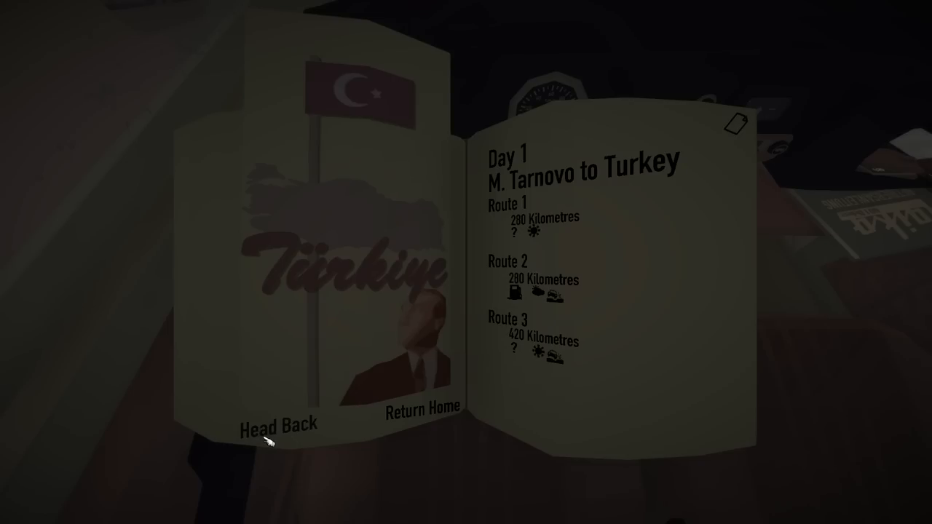
{"action": "mouse_move", "coordinate": [535, 227]}
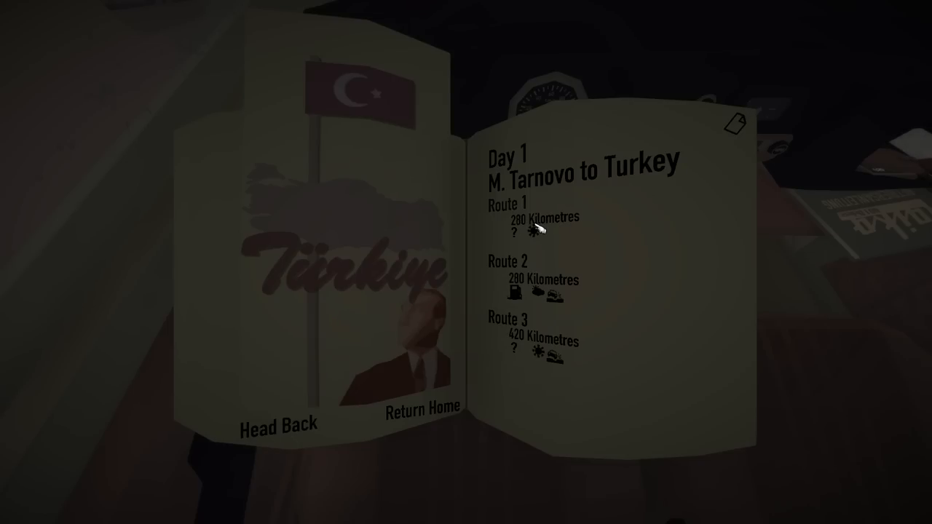
{"action": "mouse_move", "coordinate": [539, 226]}
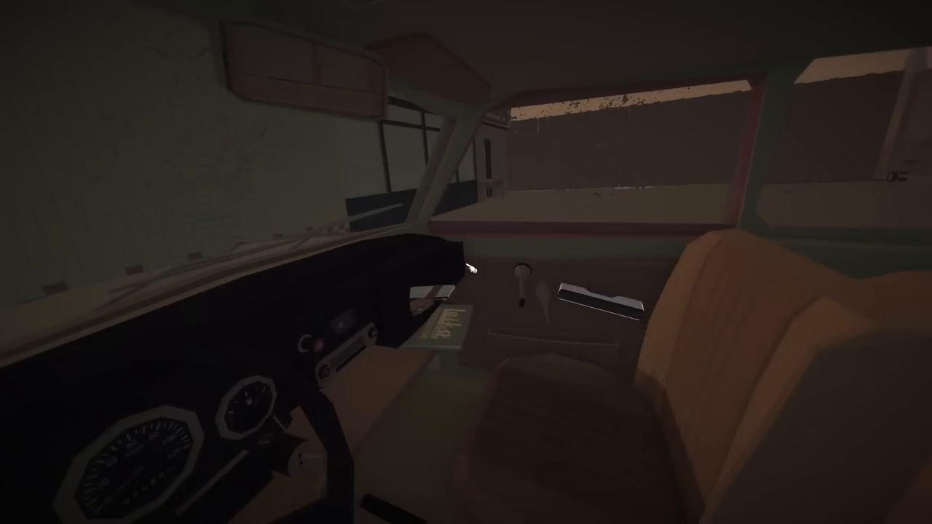
{"action": "mouse_move", "coordinate": [466, 262]}
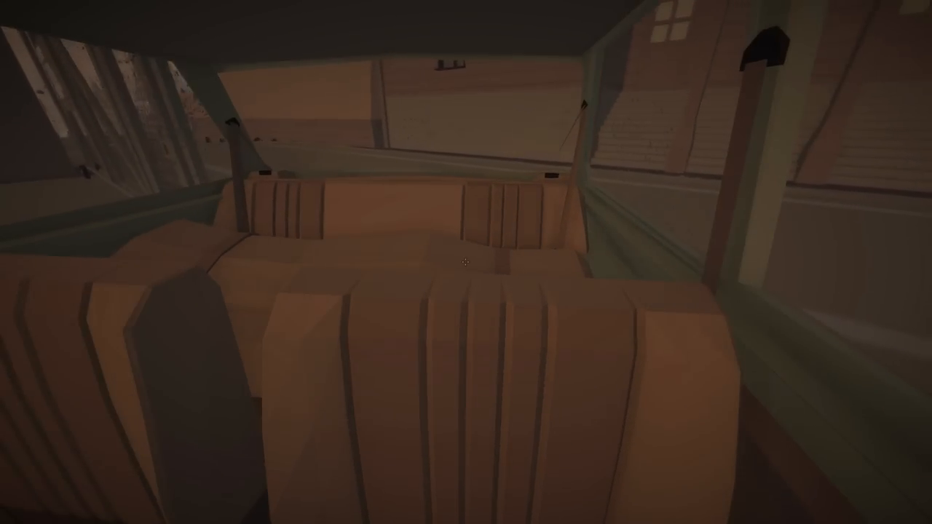
{"action": "mouse_move", "coordinate": [466, 262]}
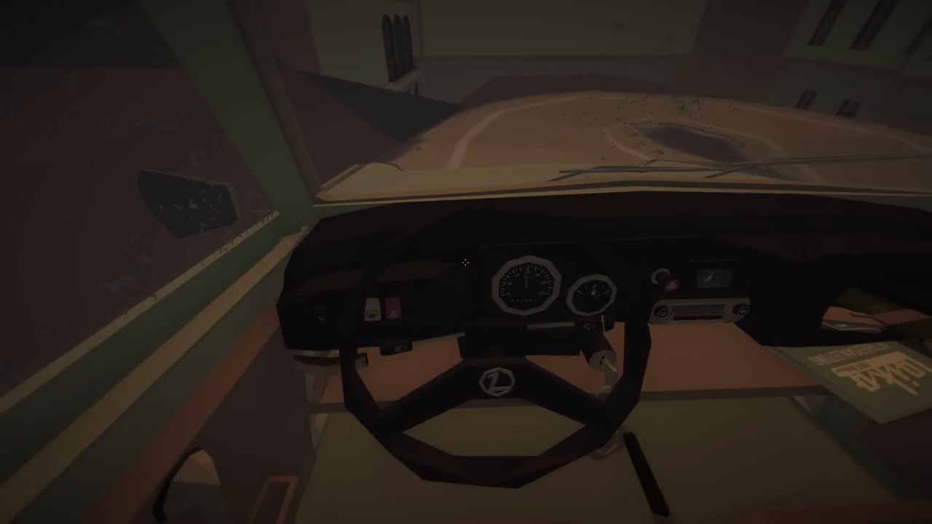
{"action": "mouse_move", "coordinate": [466, 262]}
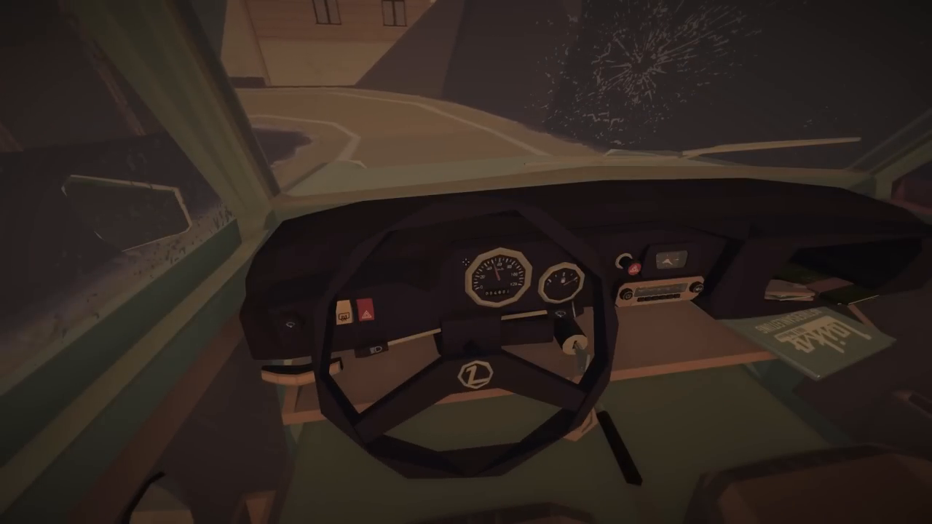
{"action": "mouse_move", "coordinate": [466, 262]}
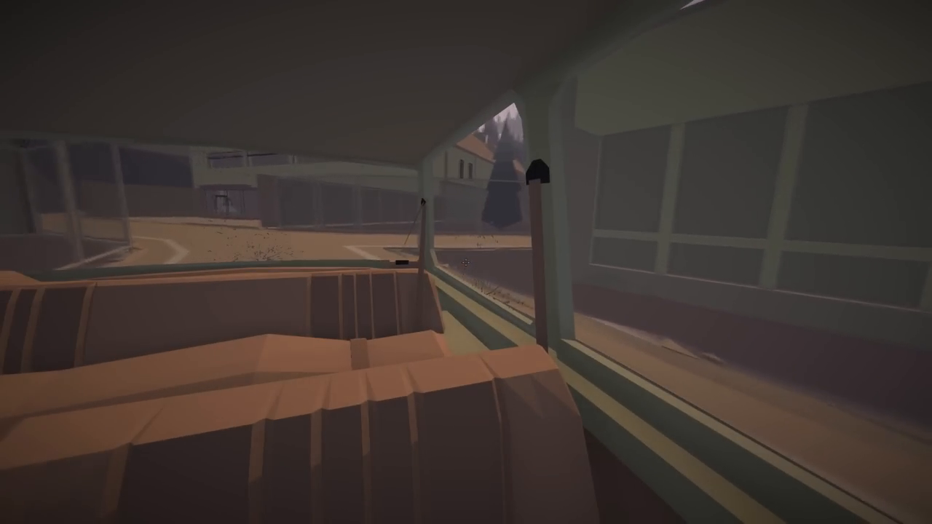
{"action": "mouse_move", "coordinate": [466, 263]}
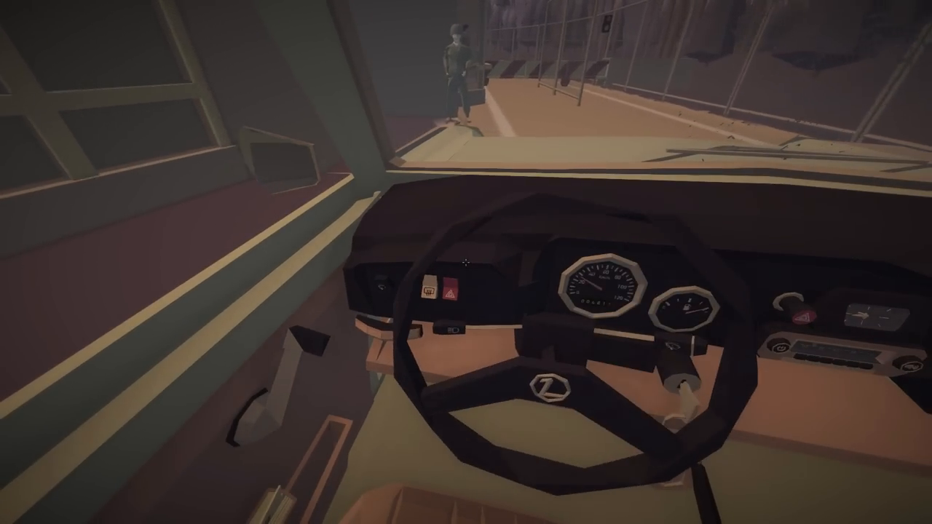
{"action": "mouse_move", "coordinate": [466, 262]}
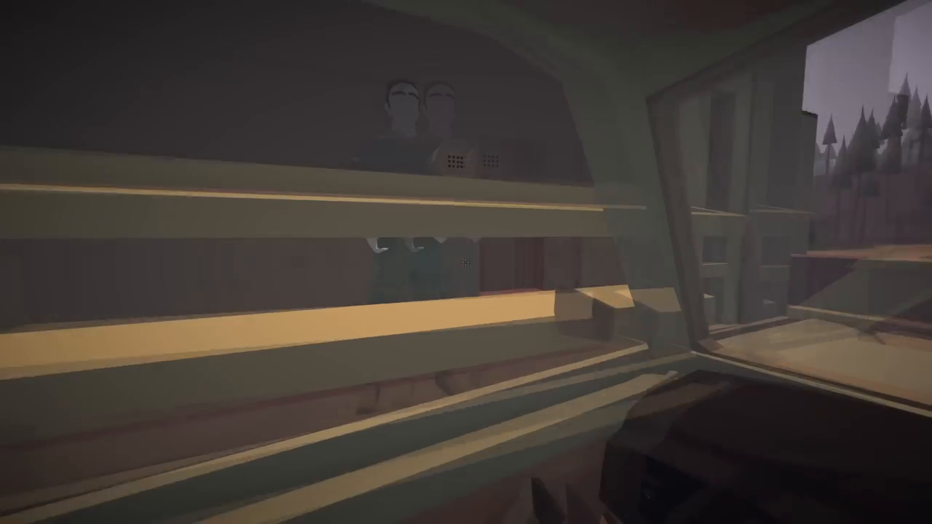
{"action": "mouse_move", "coordinate": [466, 262]}
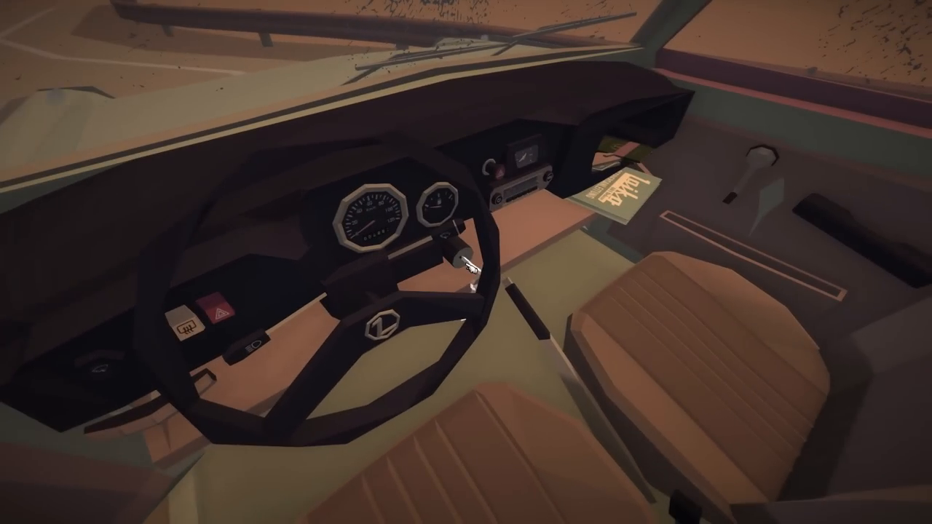
{"action": "mouse_move", "coordinate": [466, 262]}
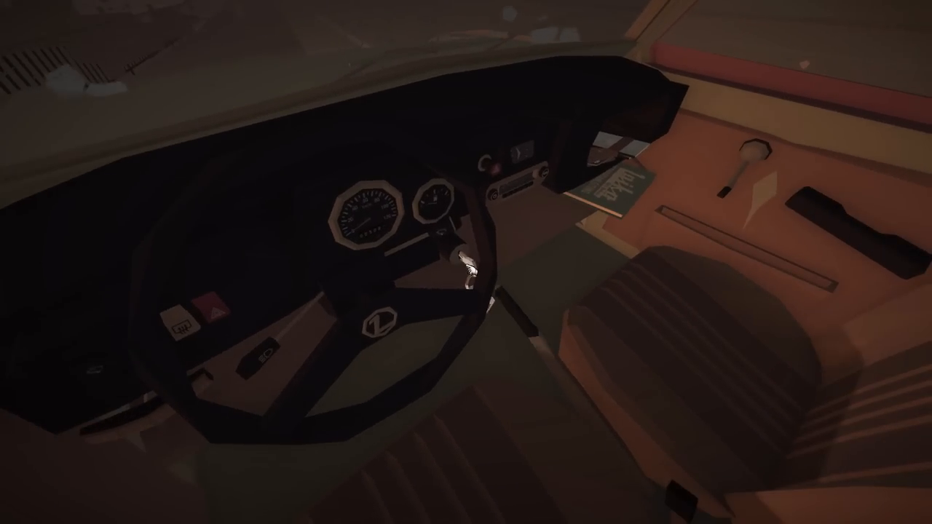
{"action": "mouse_move", "coordinate": [466, 262]}
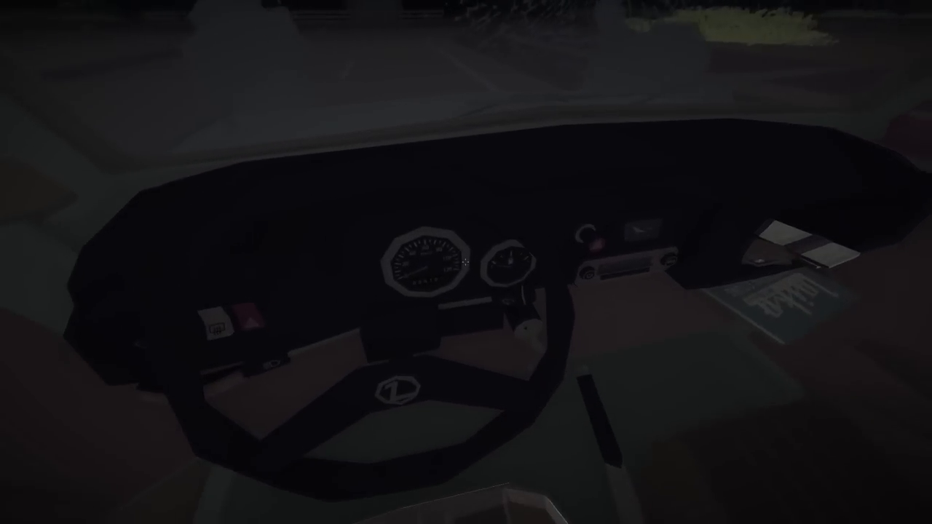
{"action": "mouse_move", "coordinate": [466, 262]}
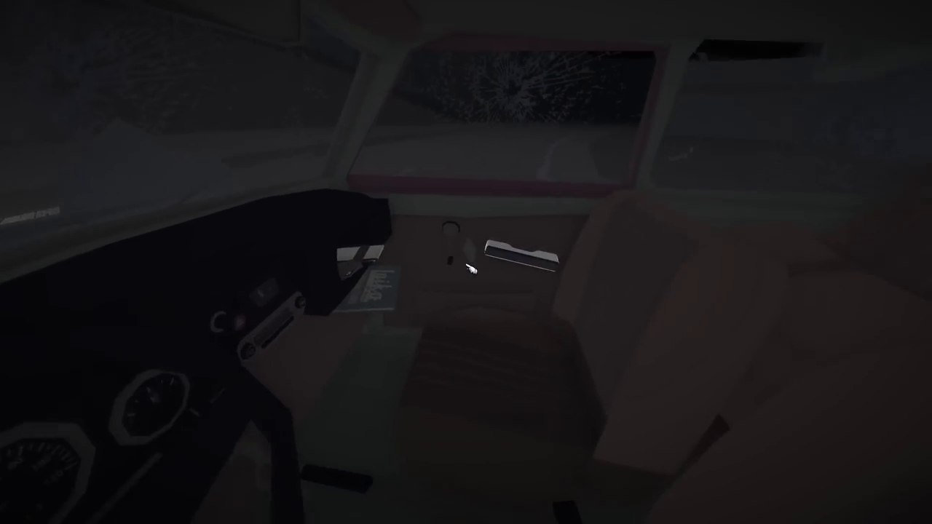
{"action": "mouse_move", "coordinate": [466, 262]}
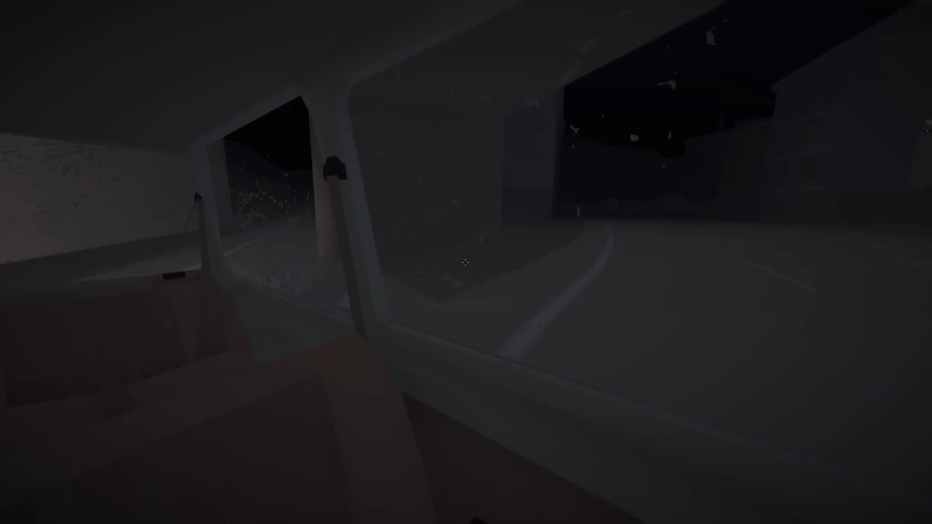
{"action": "mouse_move", "coordinate": [466, 262]}
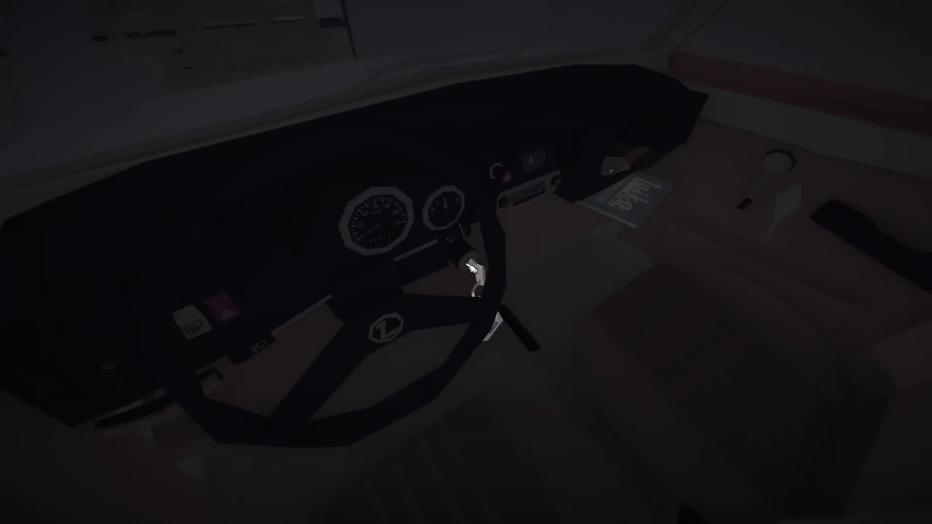
{"action": "mouse_move", "coordinate": [466, 262]}
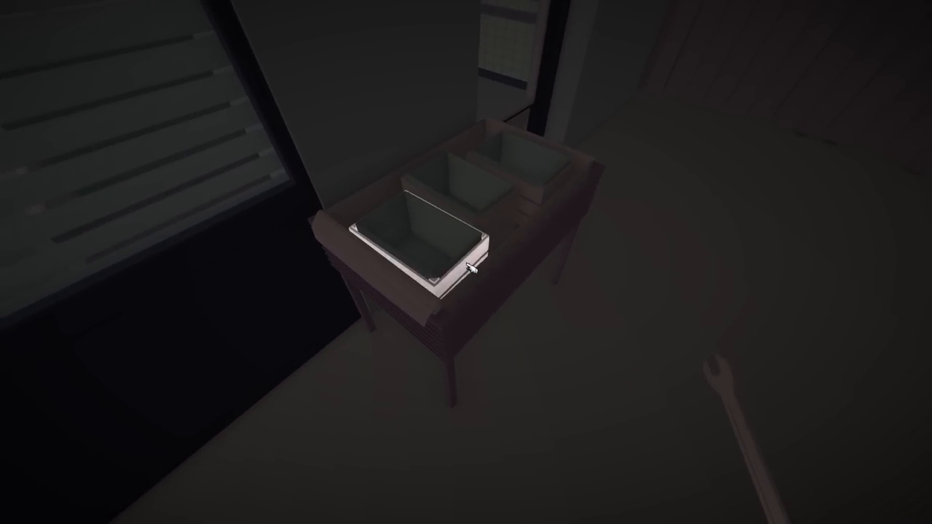
{"action": "mouse_move", "coordinate": [466, 262]}
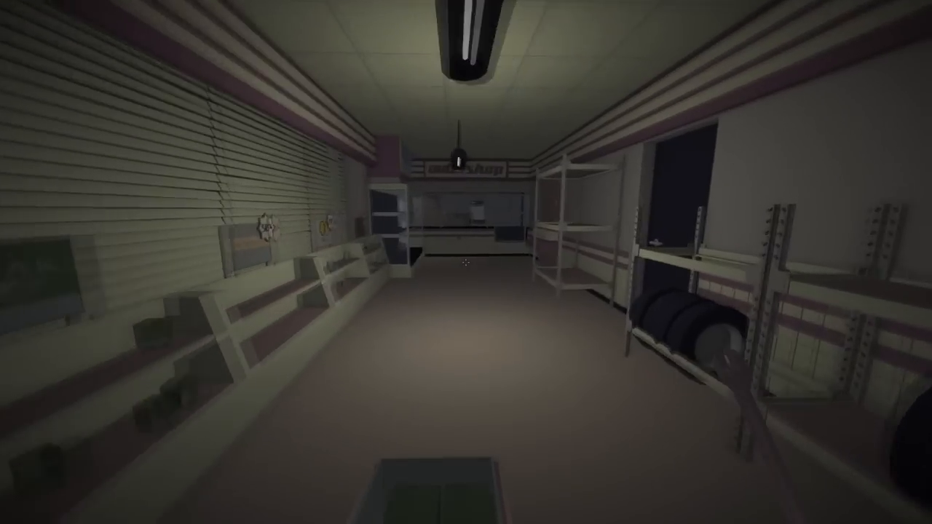
Step: Walk to apartment 2B and open its door
{"action": "key", "text": "w"}
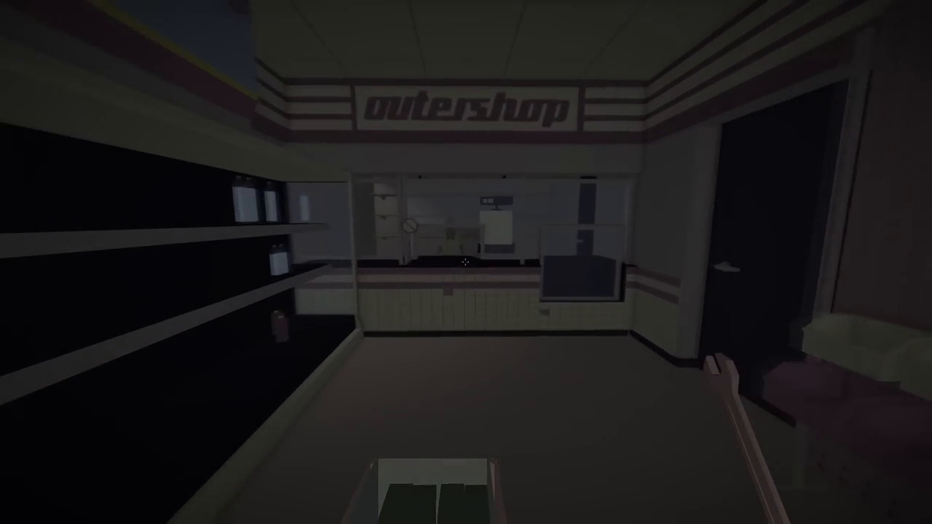
{"action": "mouse_move", "coordinate": [466, 262]}
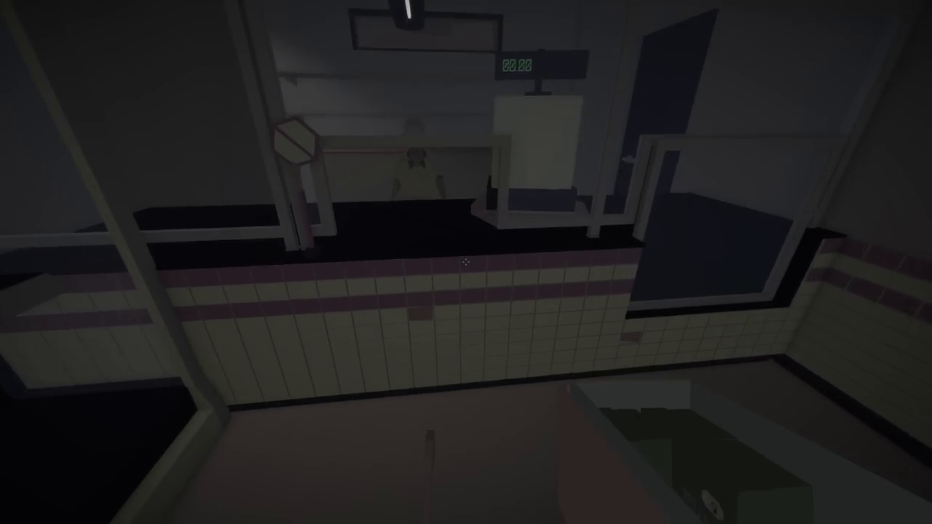
{"action": "mouse_move", "coordinate": [466, 269]}
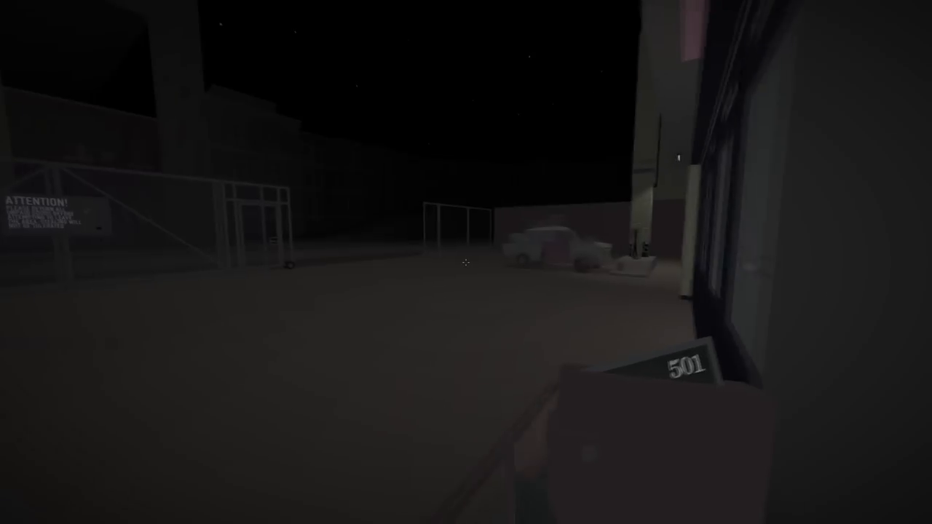
{"action": "mouse_move", "coordinate": [466, 262]}
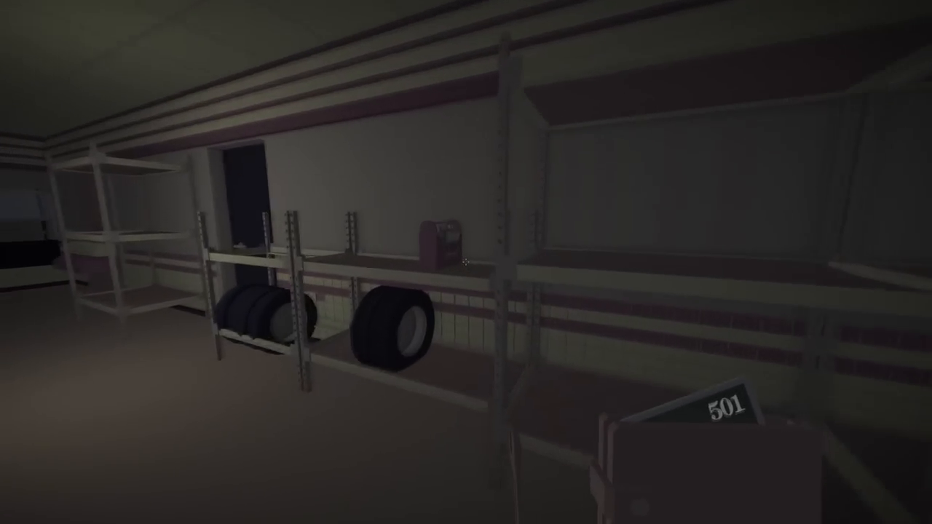
{"action": "mouse_move", "coordinate": [466, 263]}
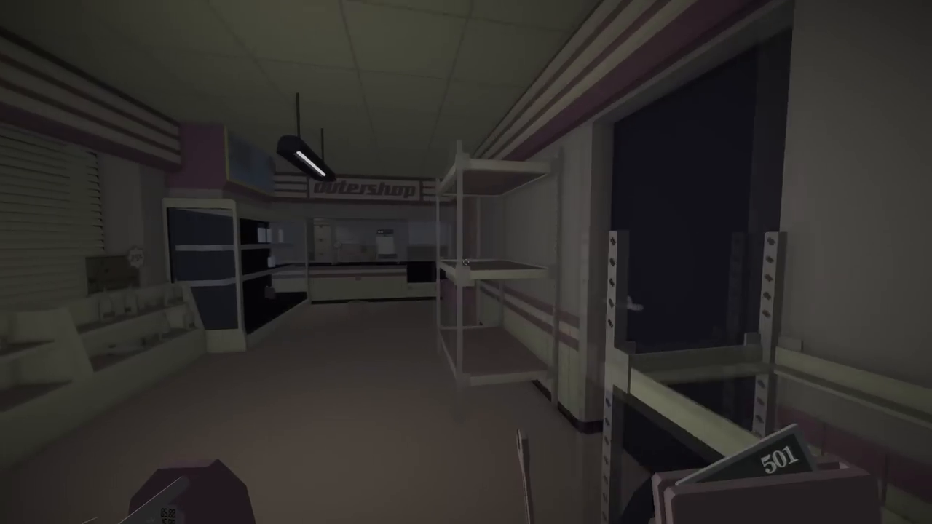
{"action": "mouse_move", "coordinate": [466, 262]}
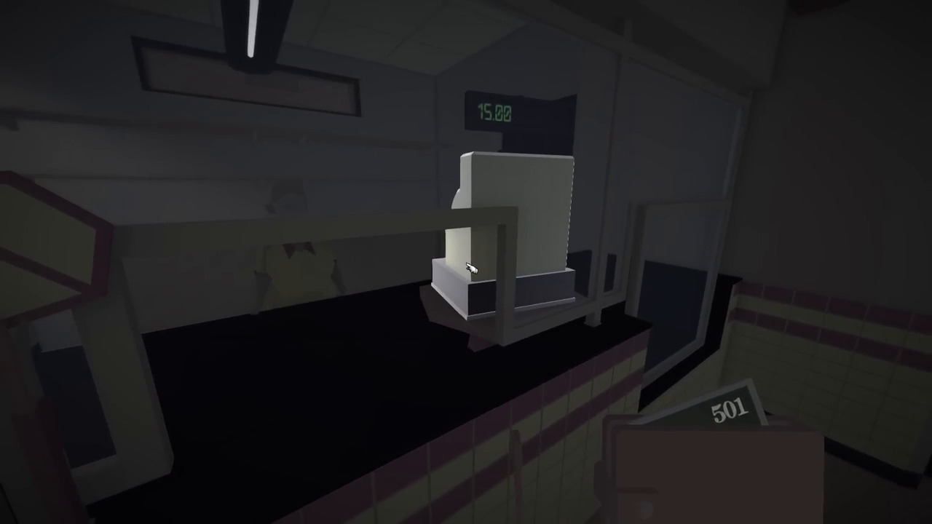
{"action": "mouse_move", "coordinate": [469, 269]}
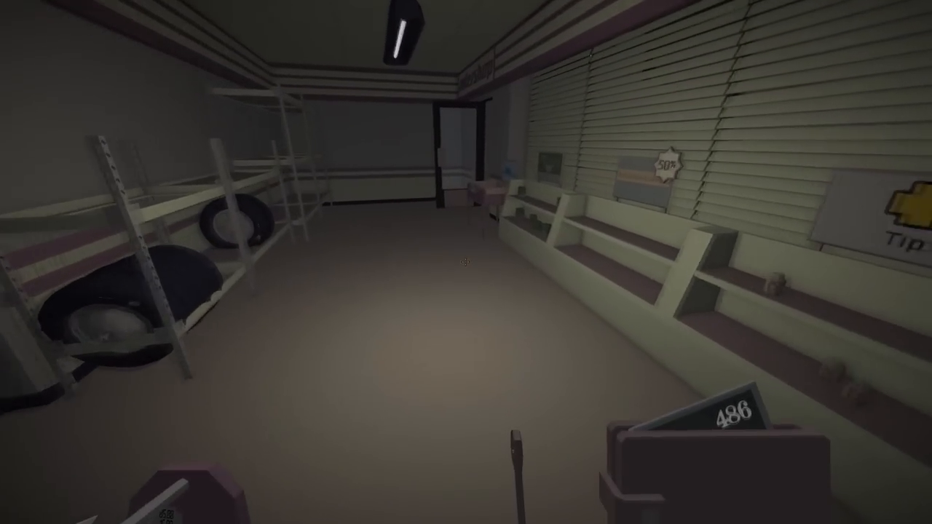
{"action": "mouse_move", "coordinate": [466, 262]}
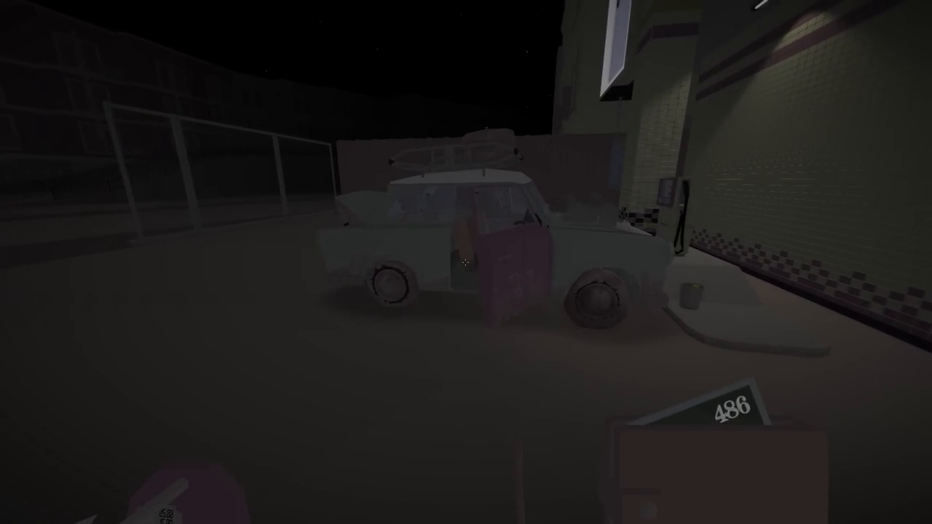
{"action": "mouse_move", "coordinate": [470, 269]}
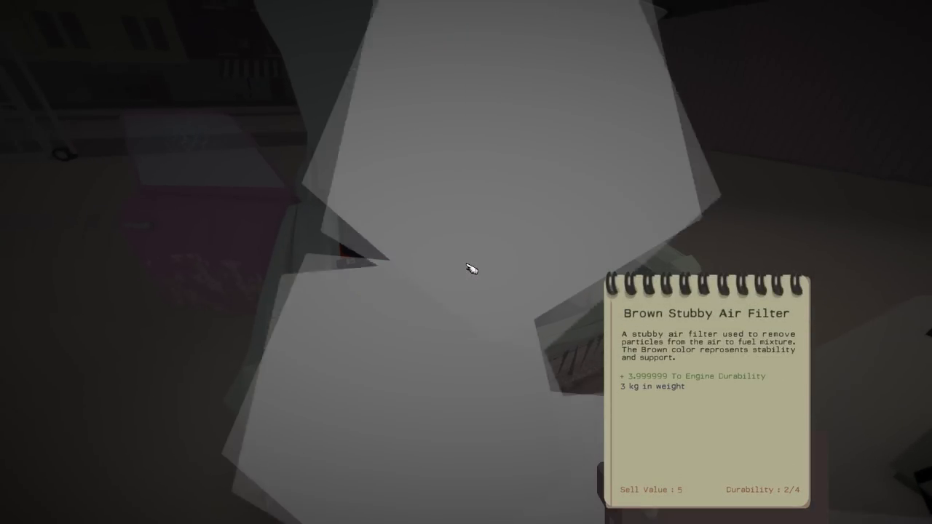
{"action": "mouse_move", "coordinate": [470, 266]}
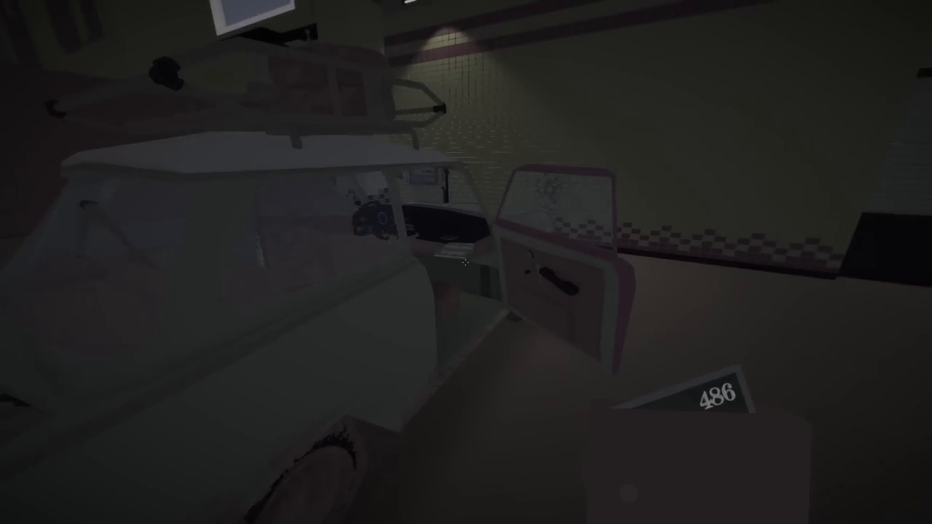
{"action": "mouse_move", "coordinate": [469, 270]}
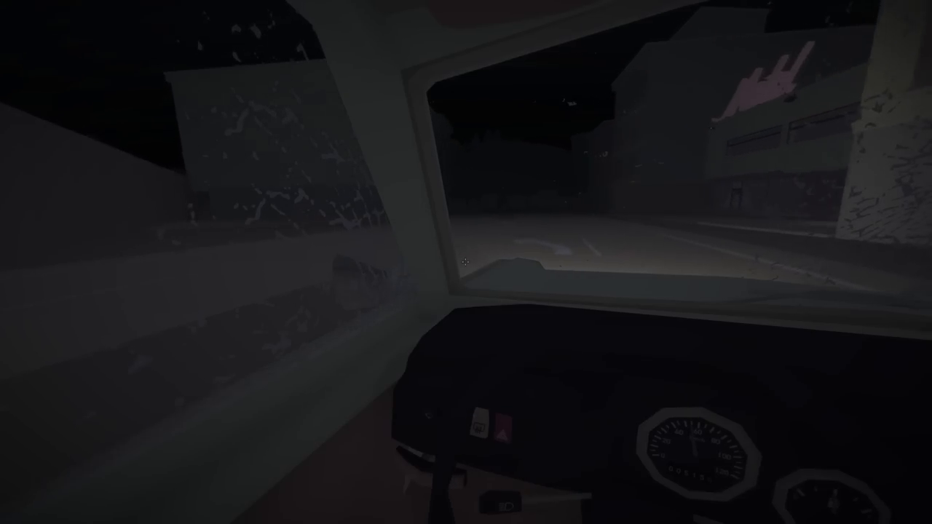
{"action": "mouse_move", "coordinate": [466, 262]}
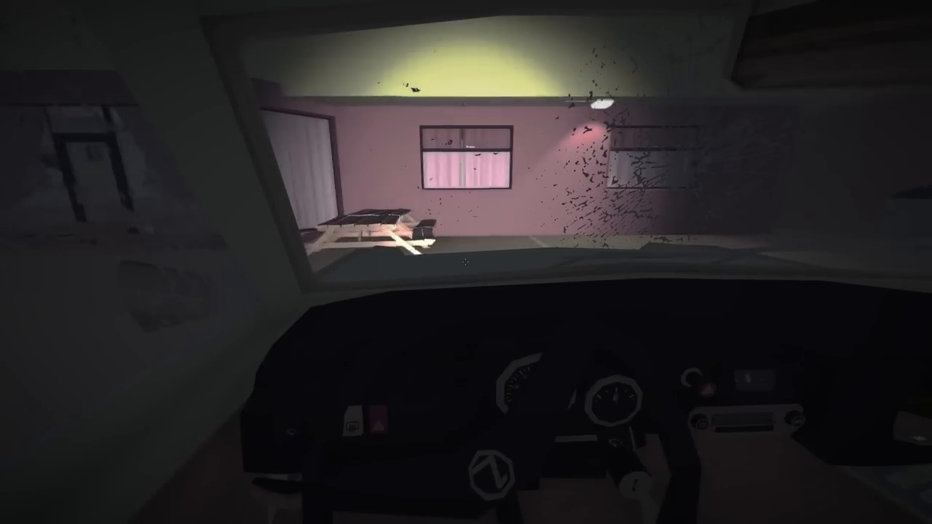
{"action": "mouse_move", "coordinate": [466, 262]}
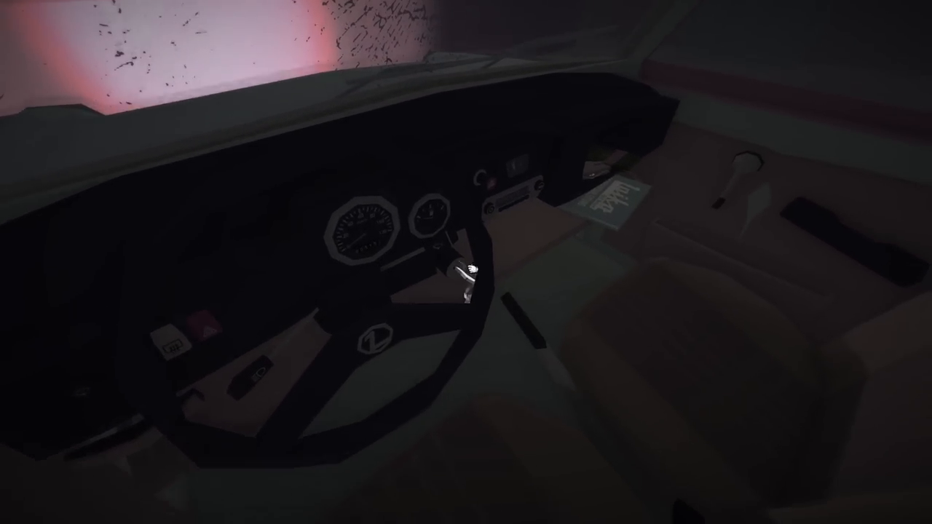
{"action": "mouse_move", "coordinate": [469, 269]}
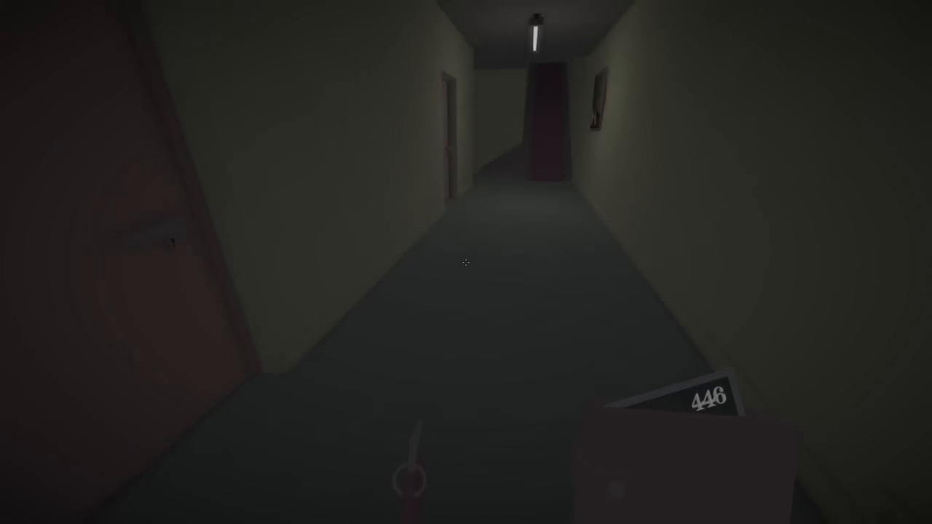
{"action": "key", "text": "w"}
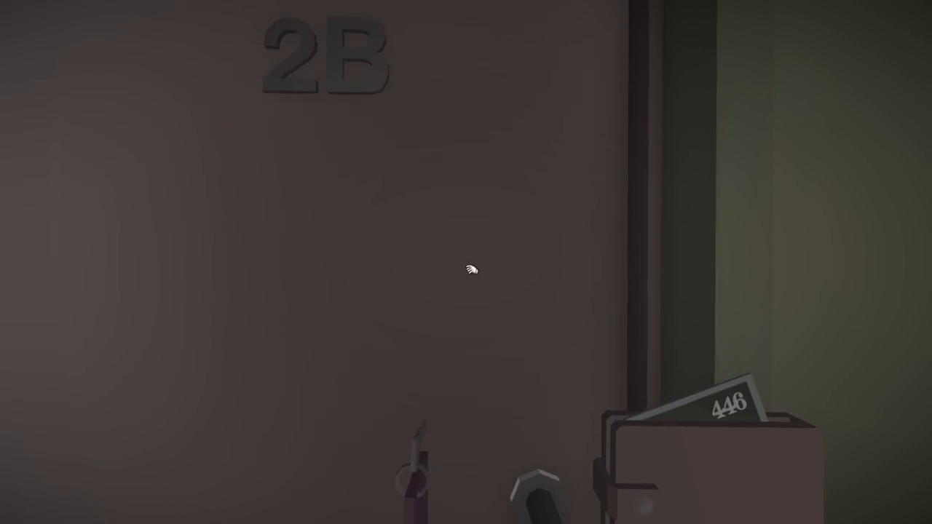
{"action": "left_click", "coordinate": [472, 269]}
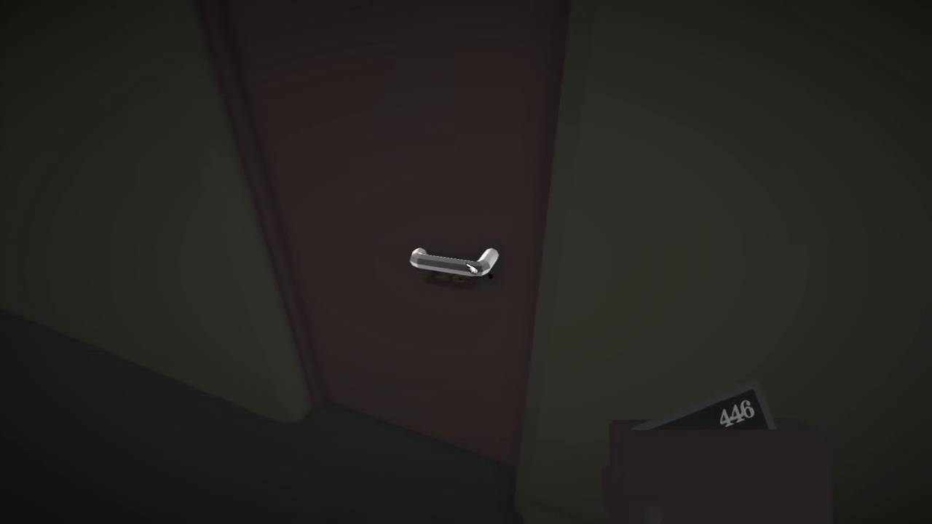
{"action": "left_click", "coordinate": [440, 262]}
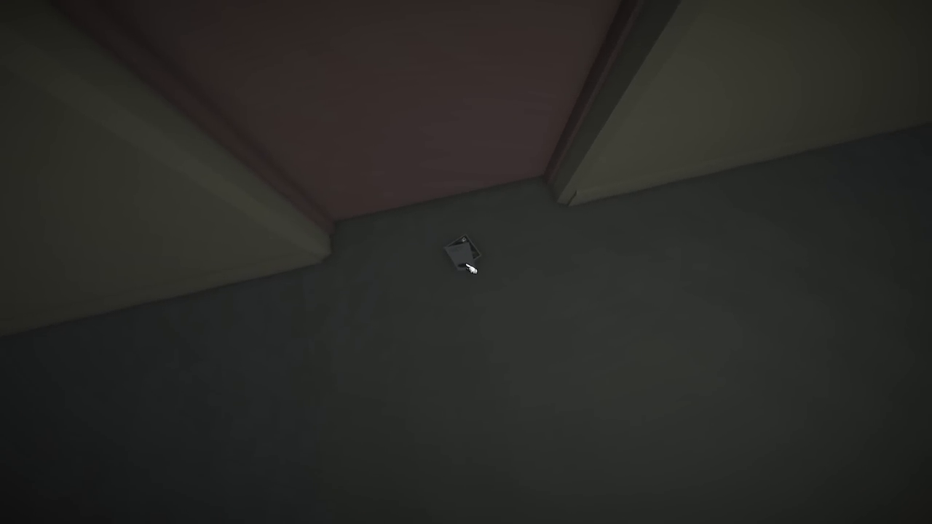
{"action": "mouse_move", "coordinate": [466, 262]}
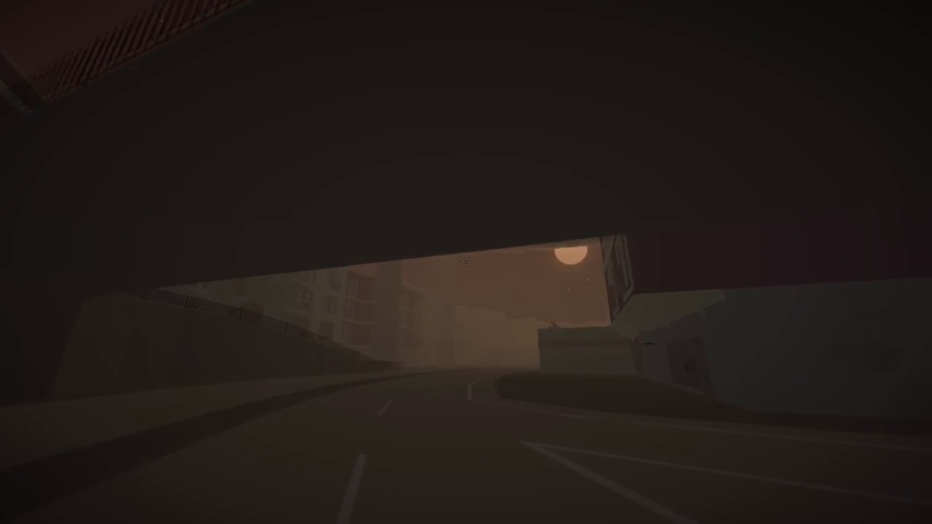
{"action": "mouse_move", "coordinate": [466, 262]}
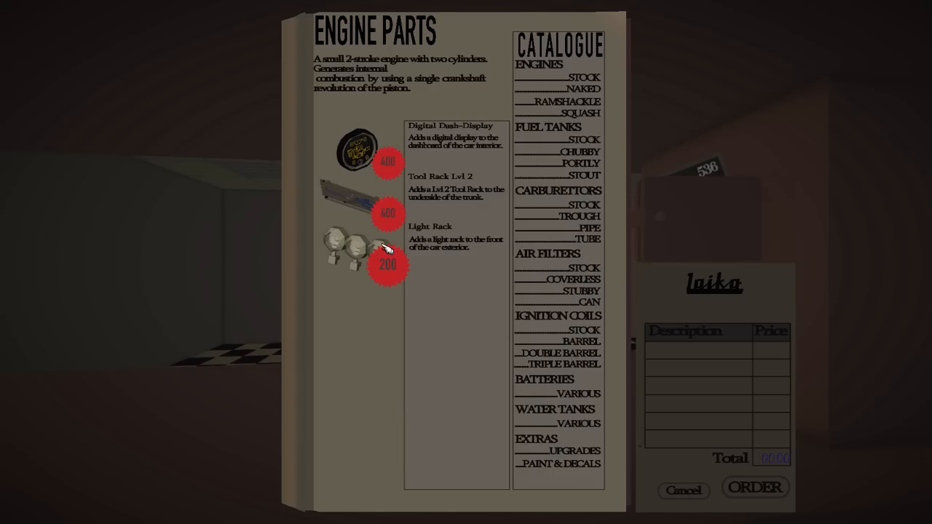
Step: Order the Tool Rack Lvl 2 from the parts catalogue, leaving 136 cash
{"action": "left_click", "coordinate": [387, 212]}
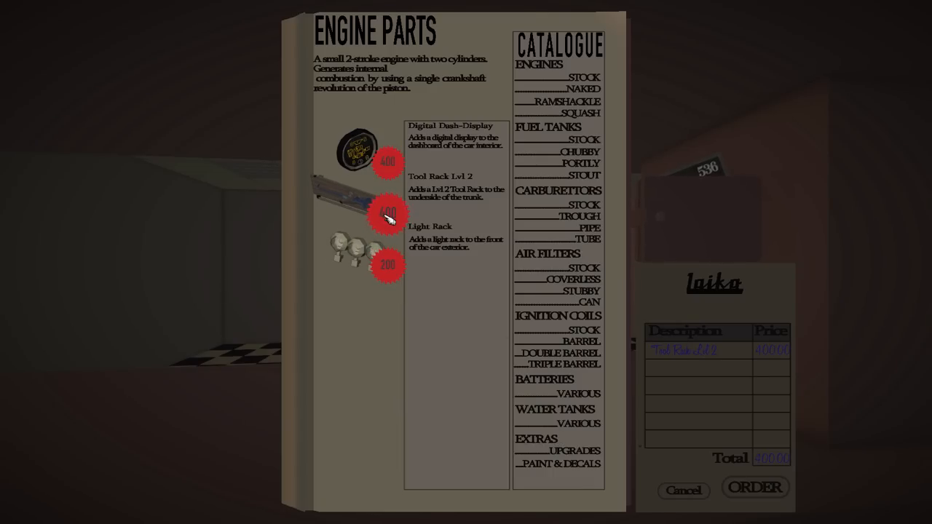
{"action": "left_click", "coordinate": [754, 486]}
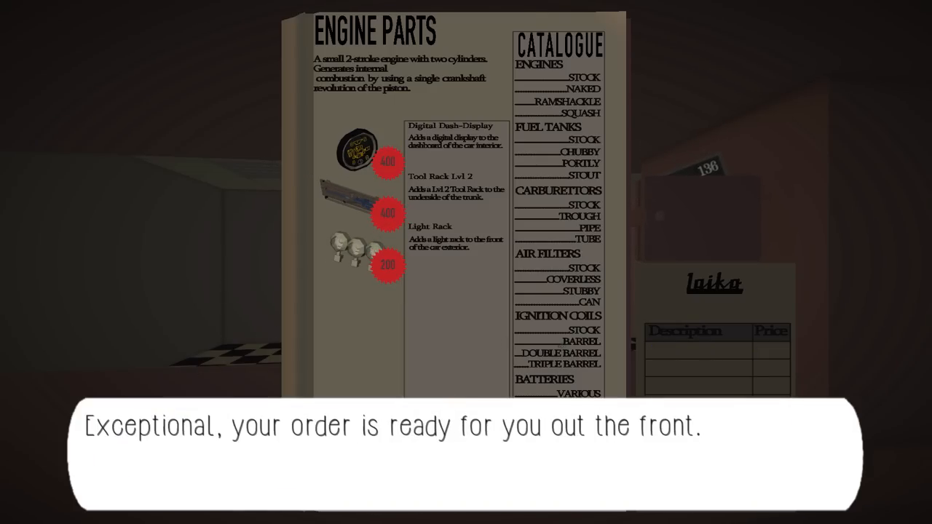
{"action": "left_click", "coordinate": [466, 426]}
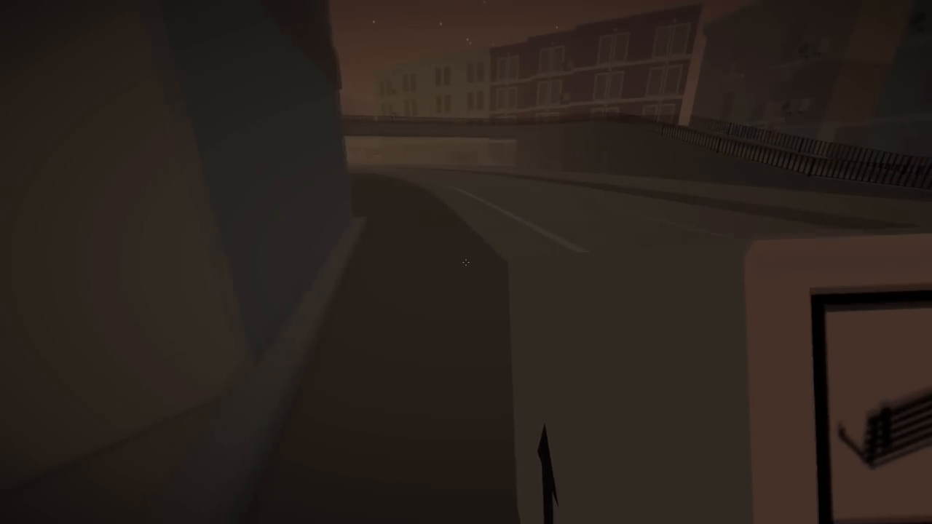
{"action": "mouse_move", "coordinate": [466, 262]}
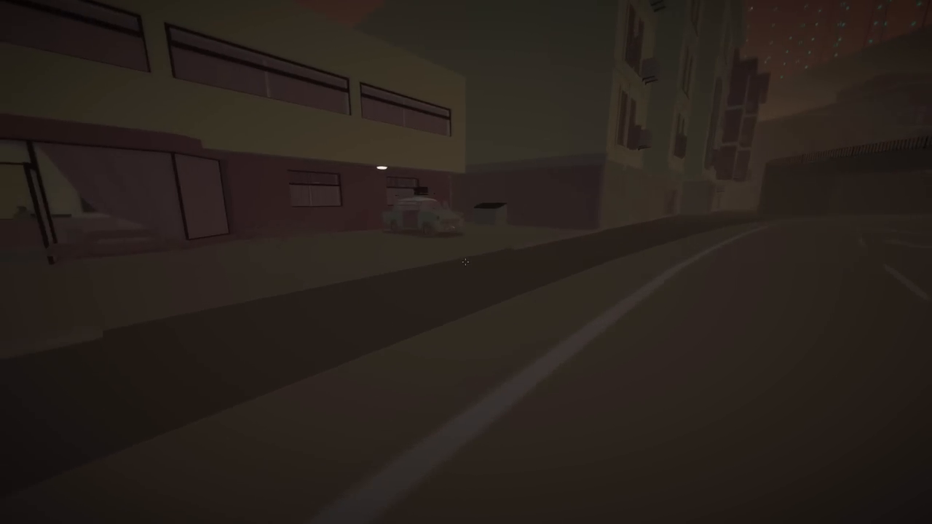
{"action": "mouse_move", "coordinate": [466, 262]}
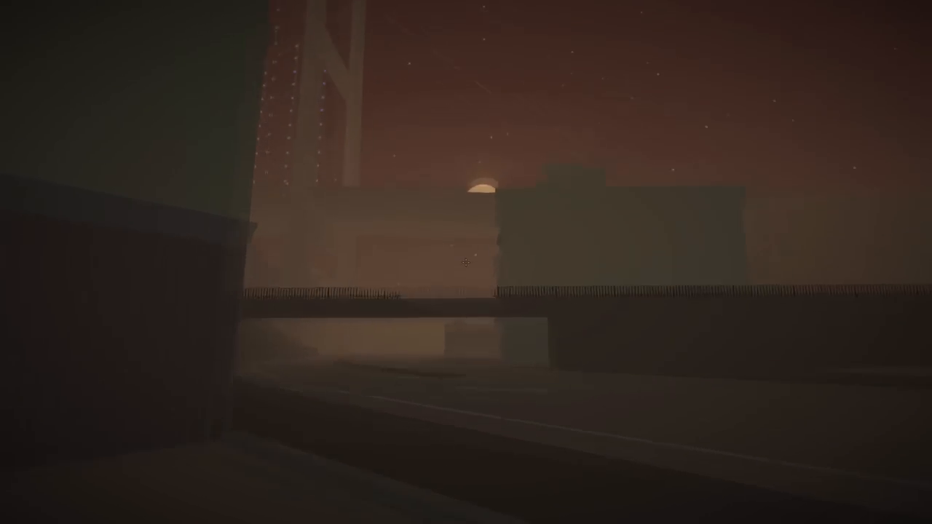